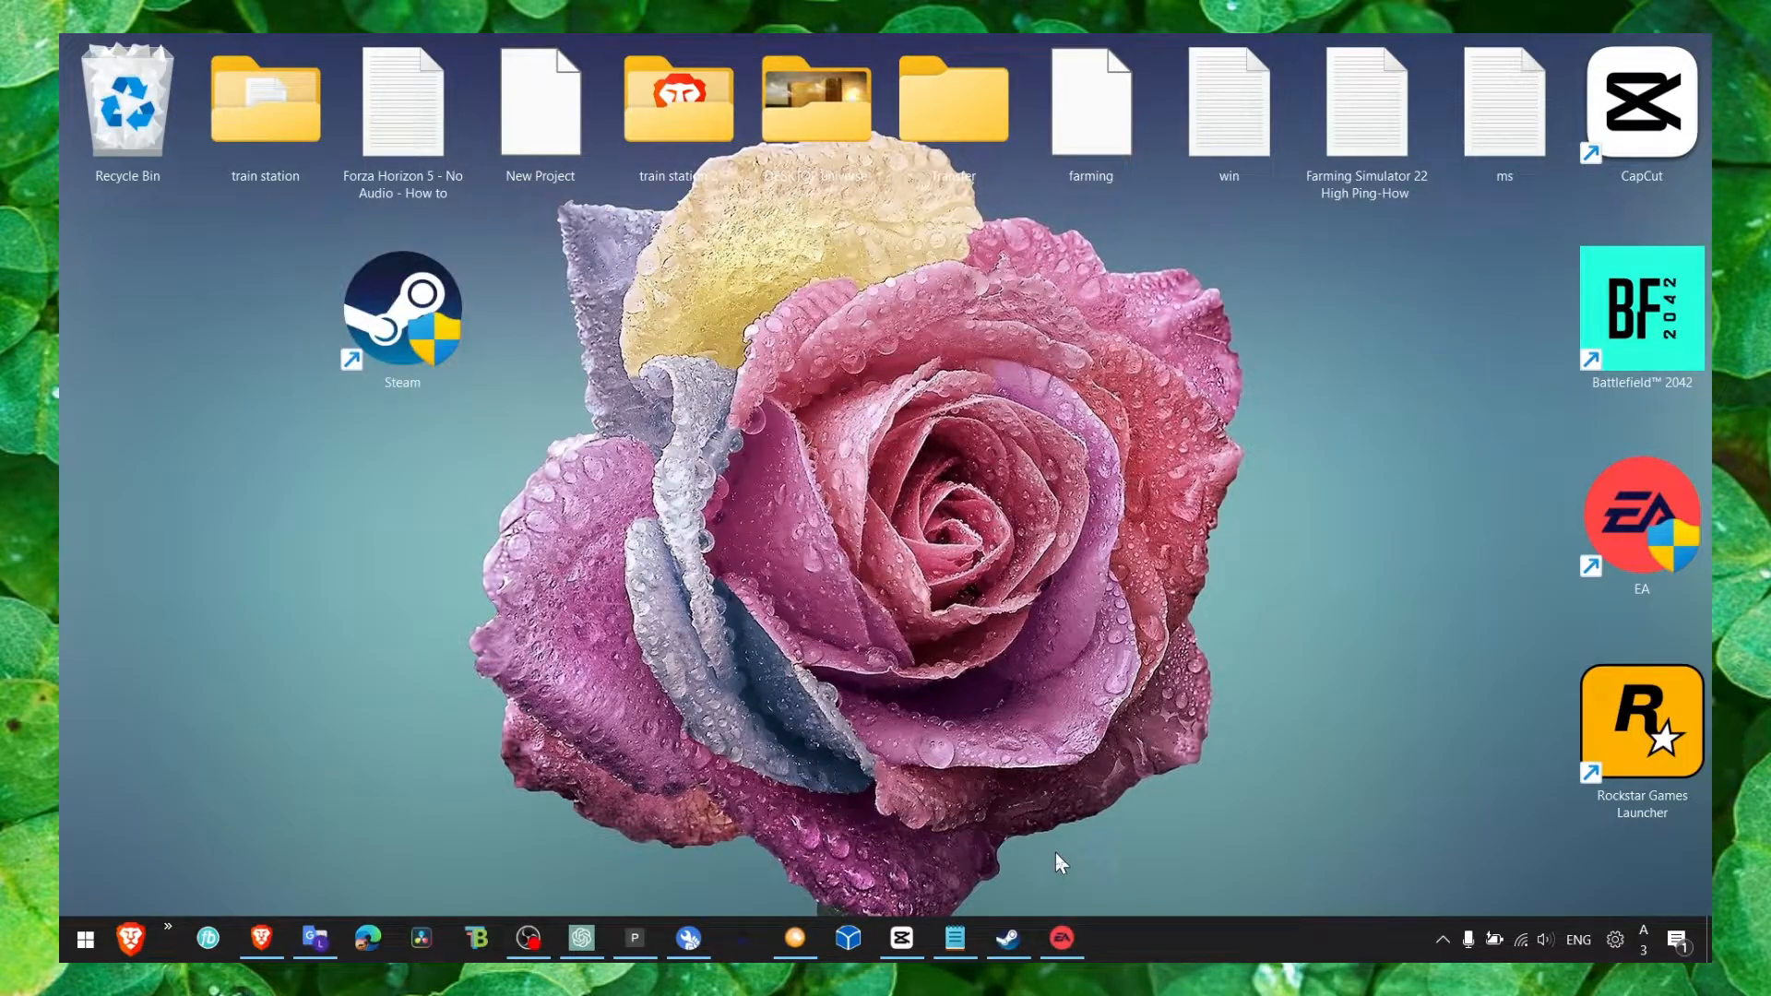
Step: Launch Steam and show Battlefield 2042's Local Files properties with the verify-integrity option
{"action": "double_click", "coordinate": [402, 310]}
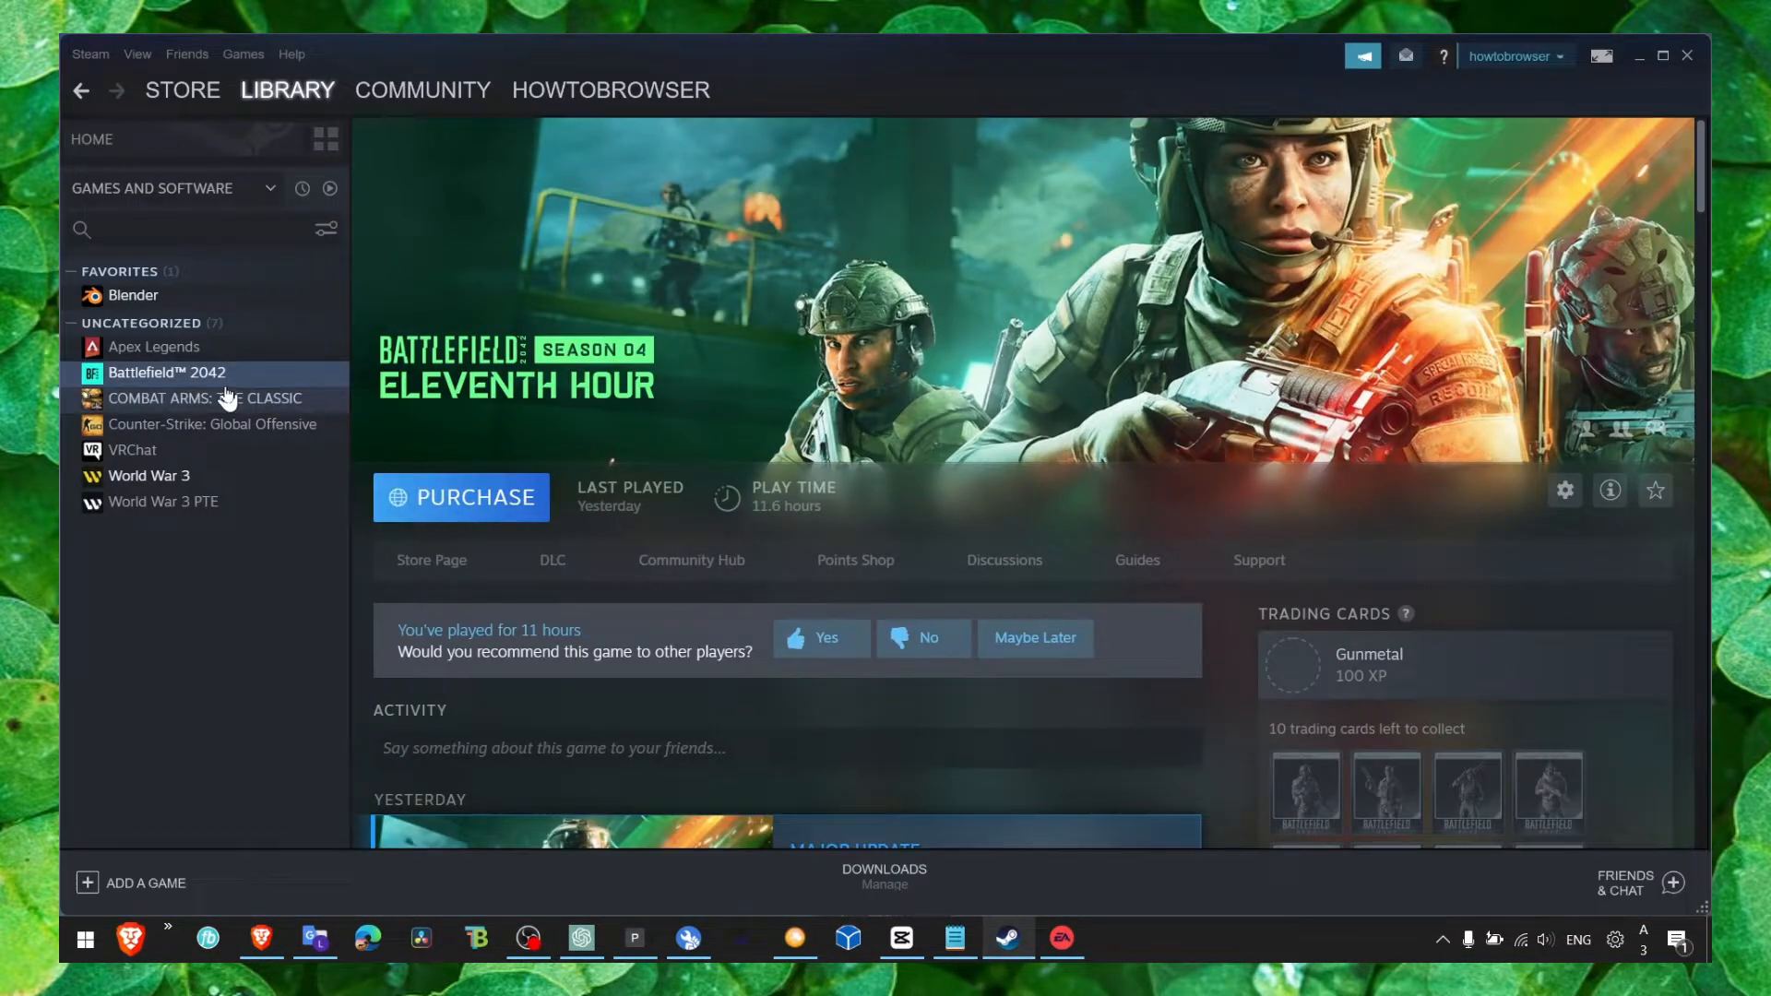
{"action": "right_click", "coordinate": [166, 371]}
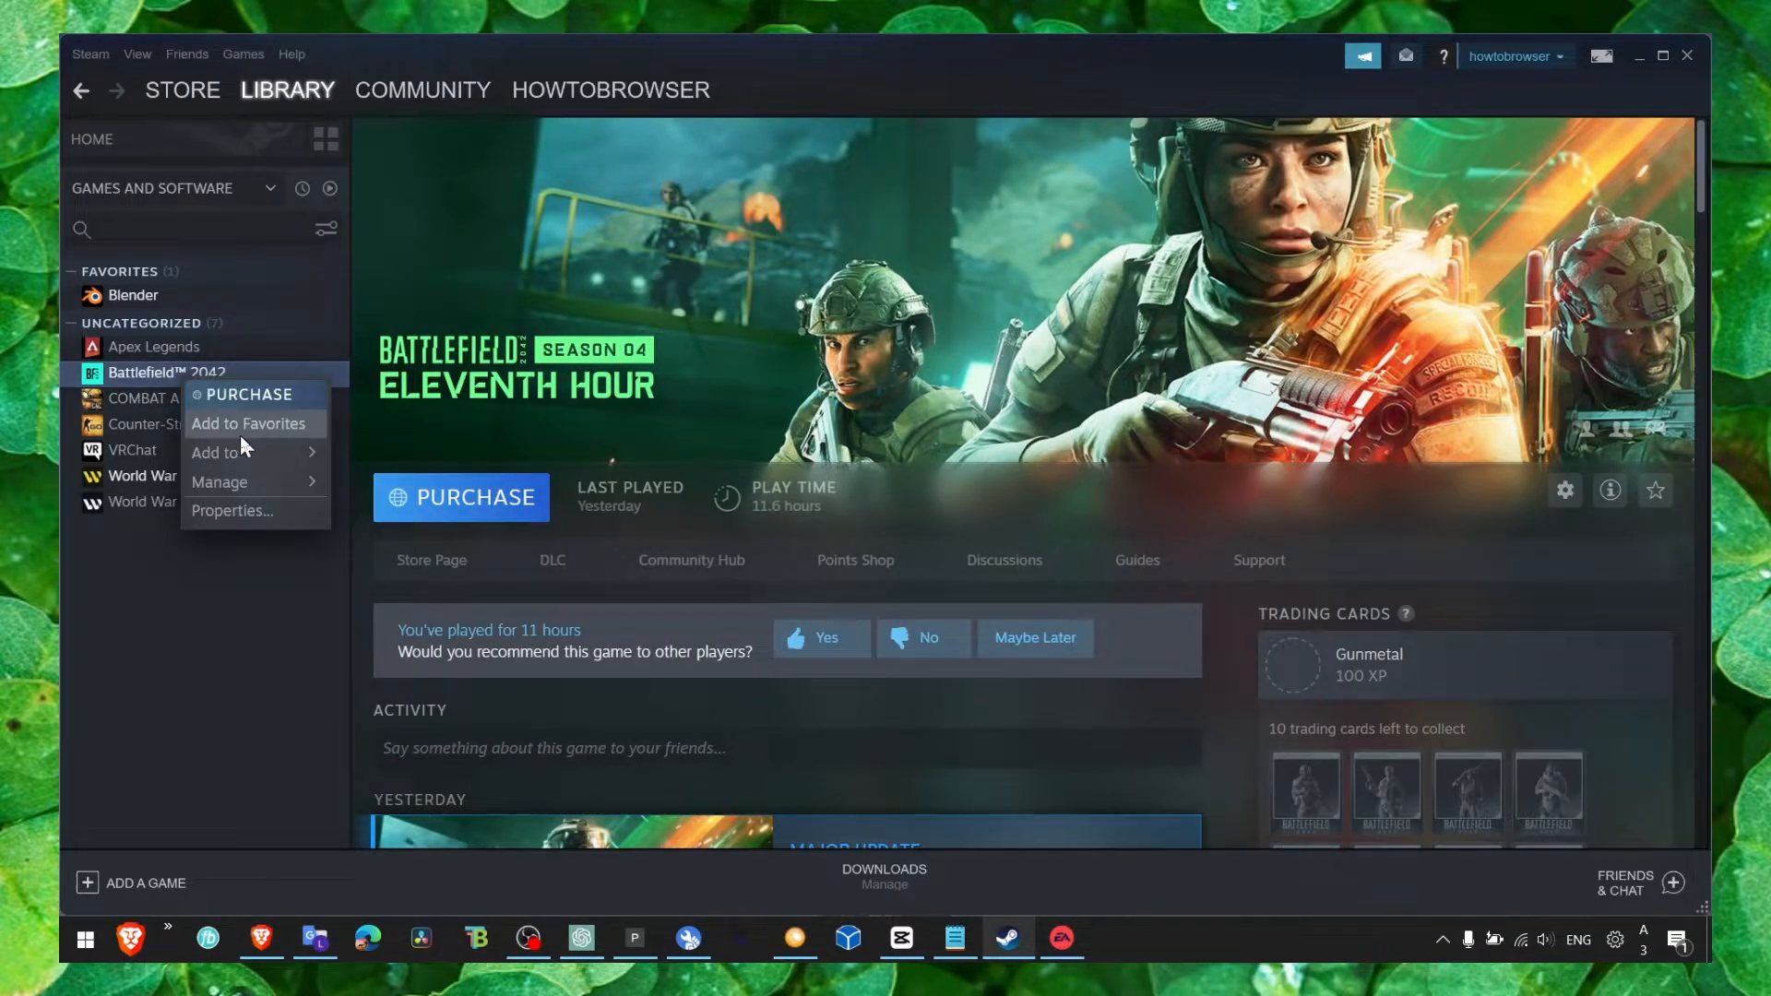
{"action": "left_click", "coordinate": [234, 511]}
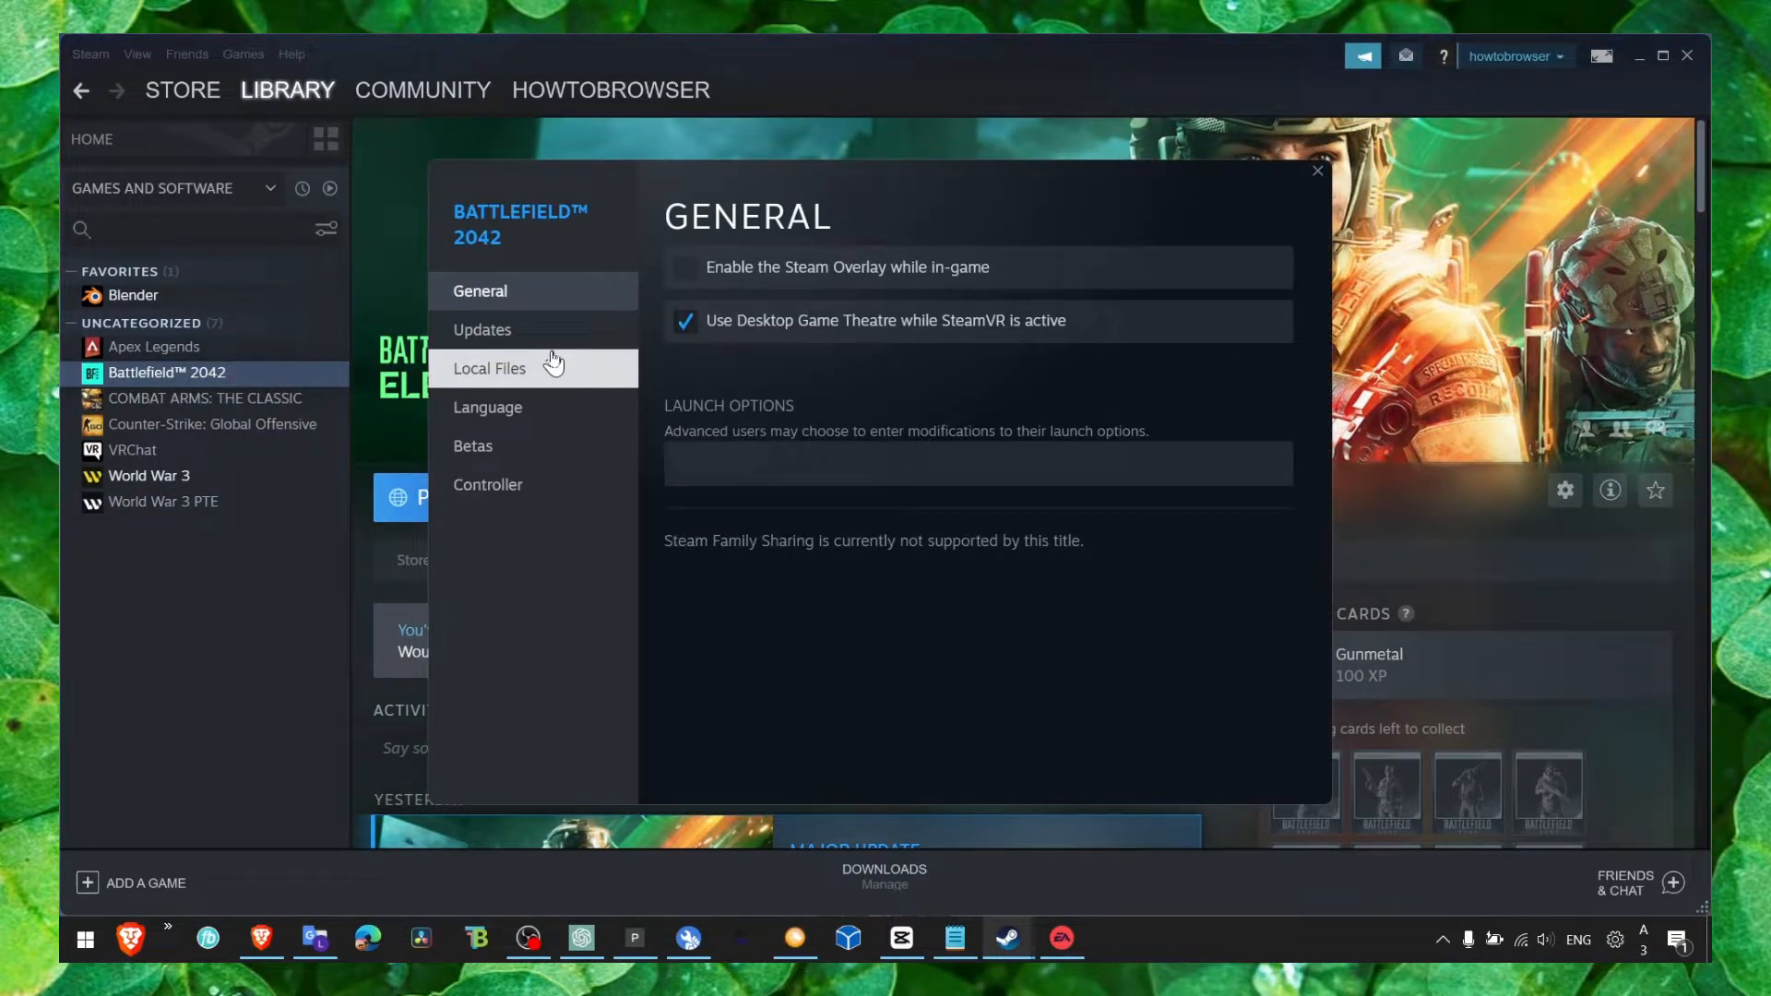
{"action": "left_click", "coordinate": [490, 369]}
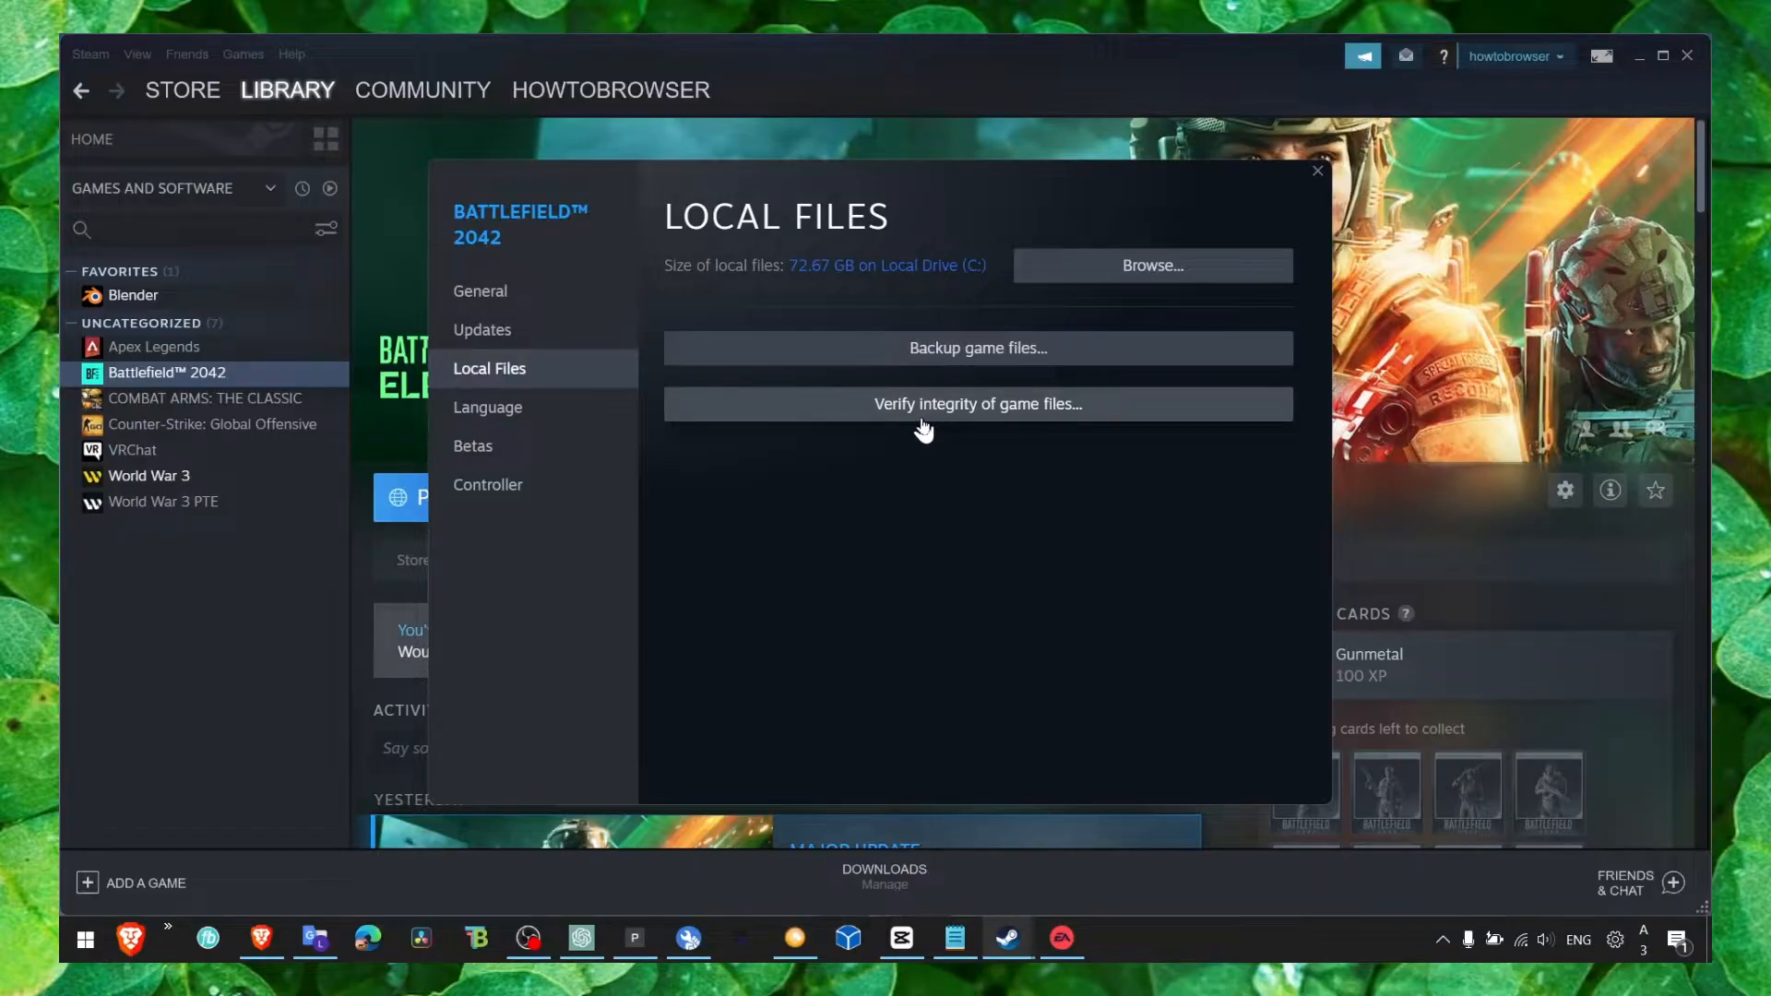
{"action": "mouse_move", "coordinate": [1155, 327]}
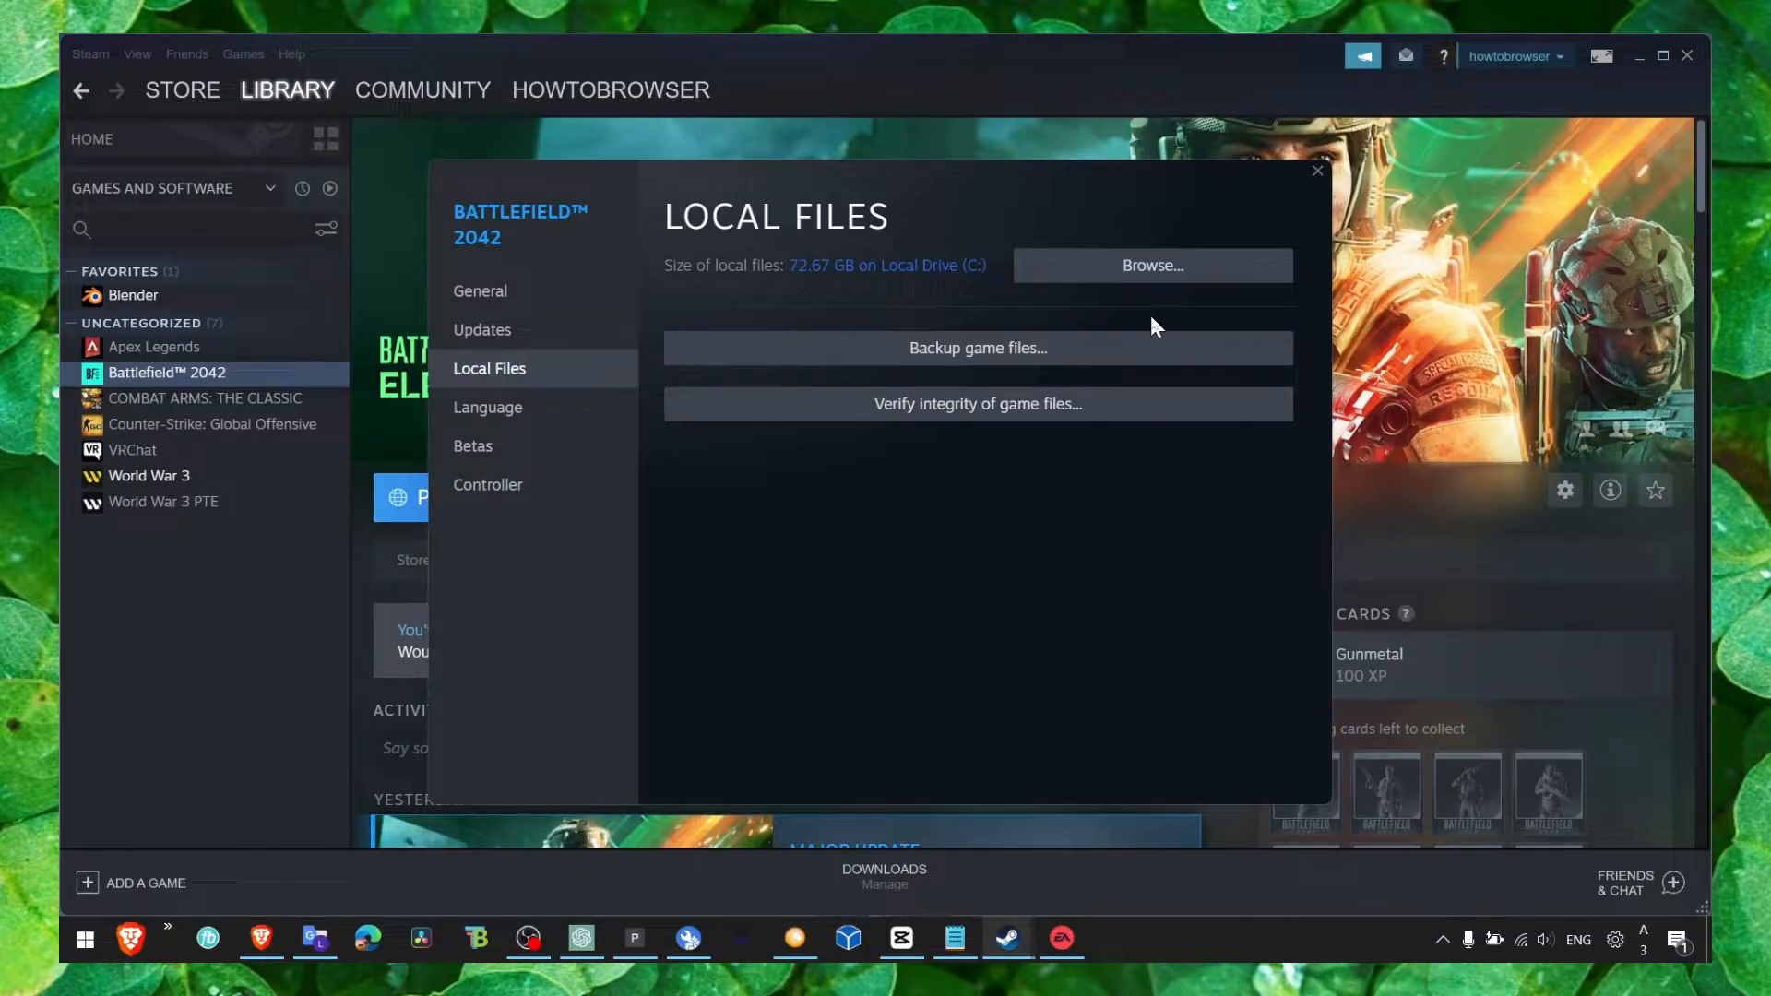
Step: Browse to the install folder and show BF2042.exe's properties
{"action": "left_click", "coordinate": [1151, 264]}
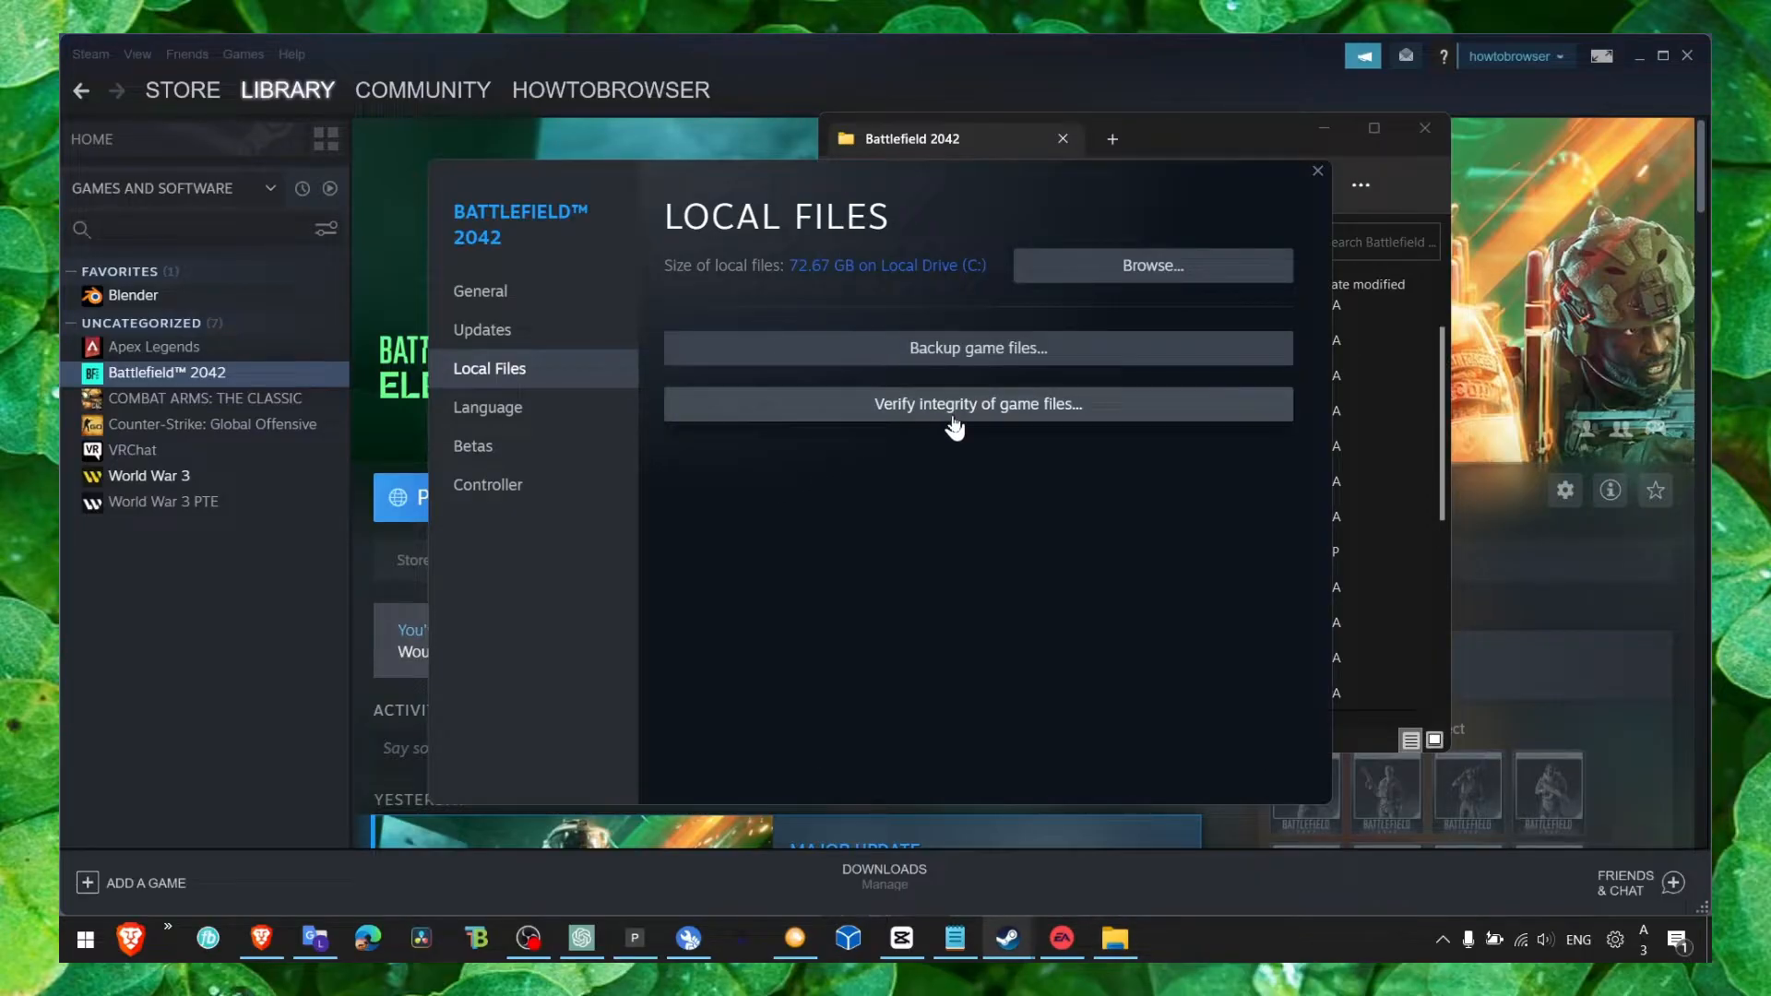
{"action": "left_click", "coordinate": [1151, 265]}
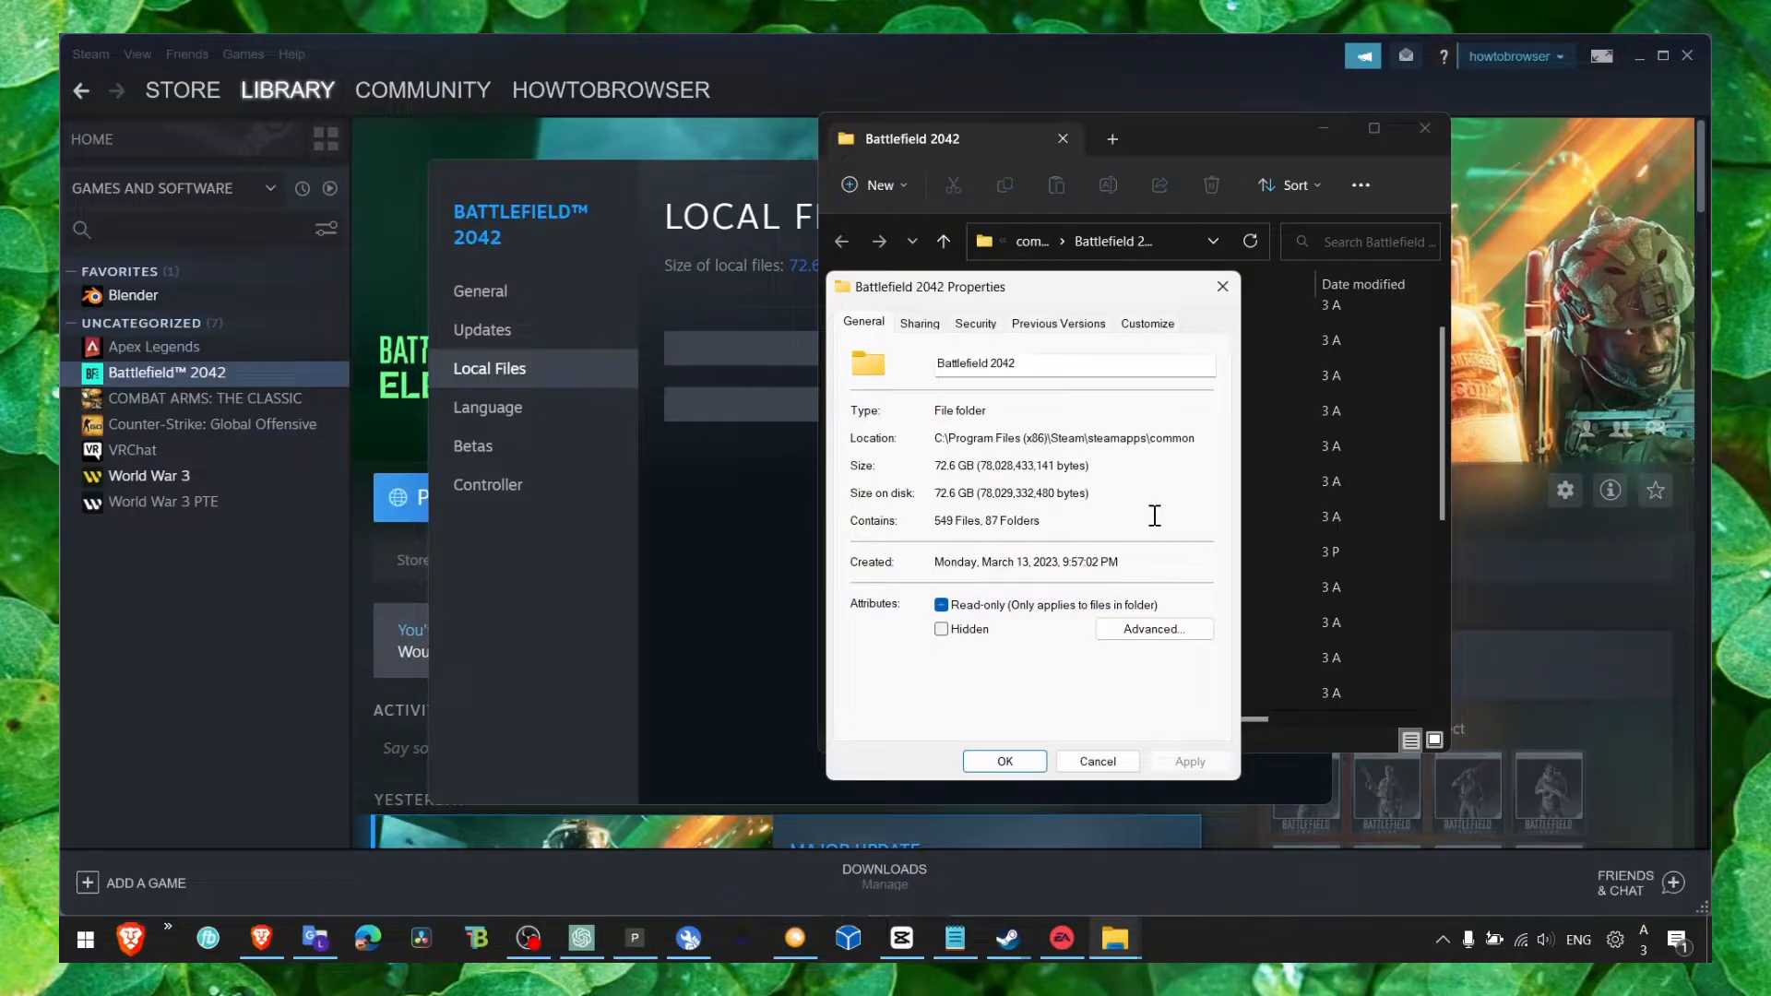
{"action": "right_click", "coordinate": [1059, 514]}
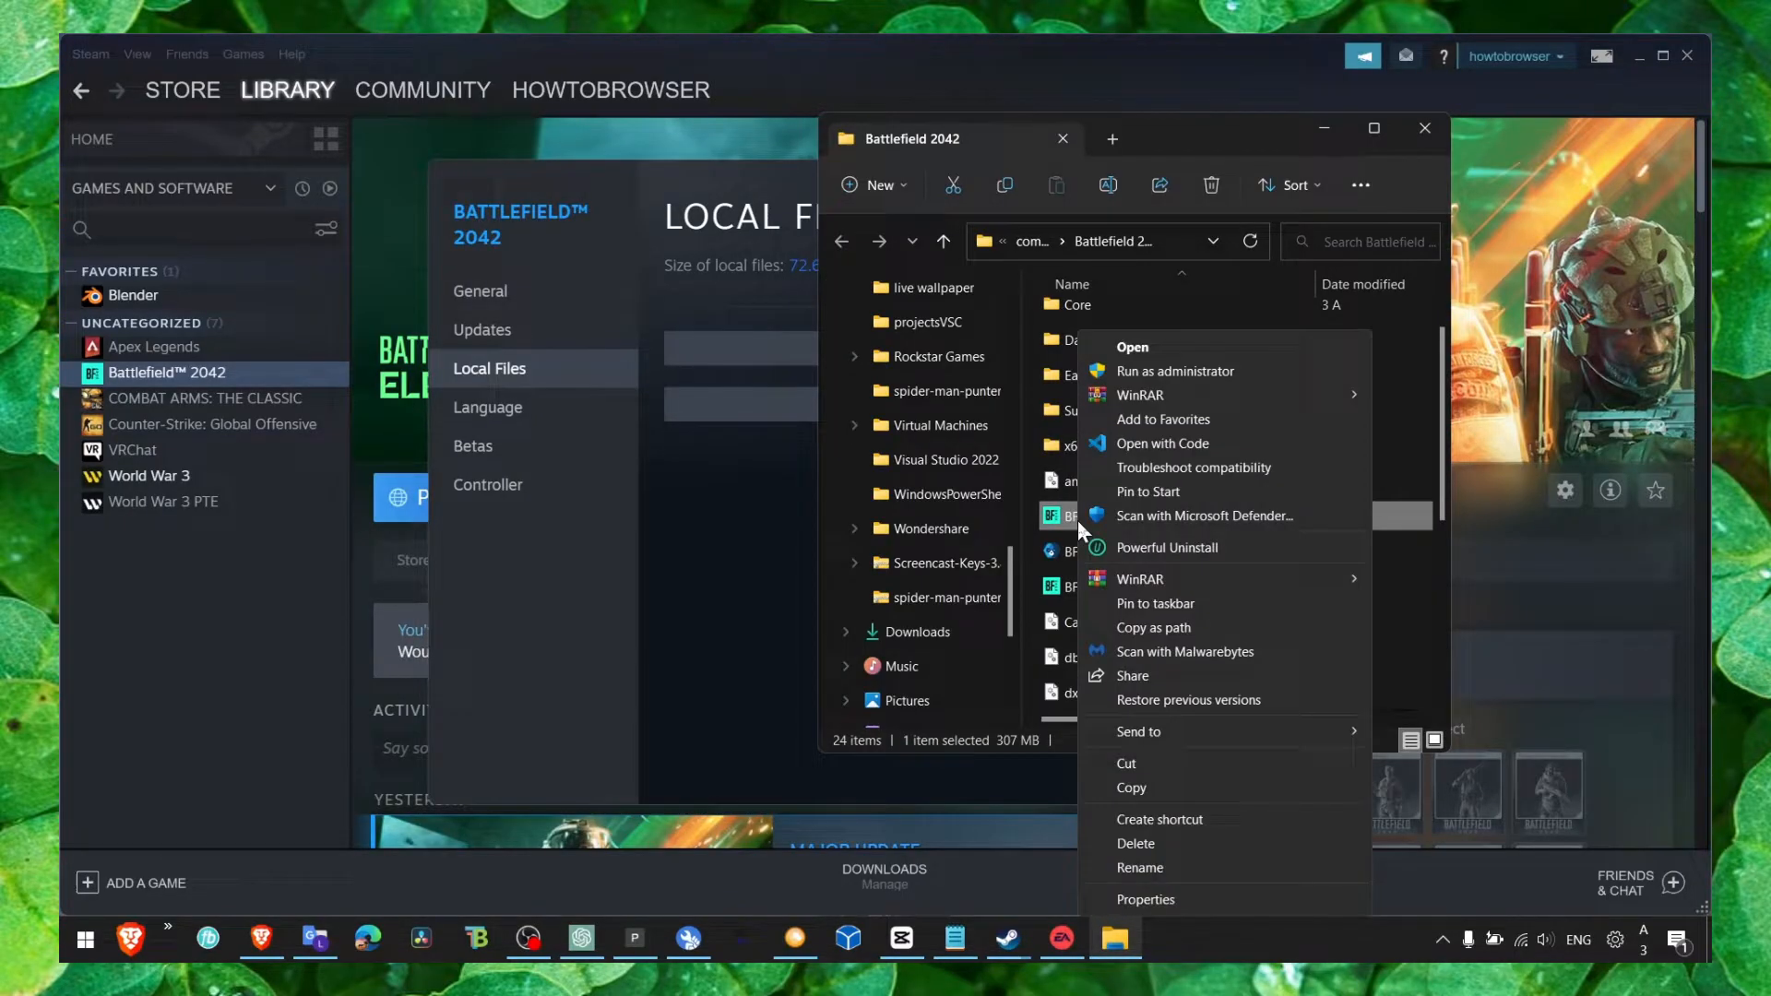
{"action": "left_click", "coordinate": [1145, 898]}
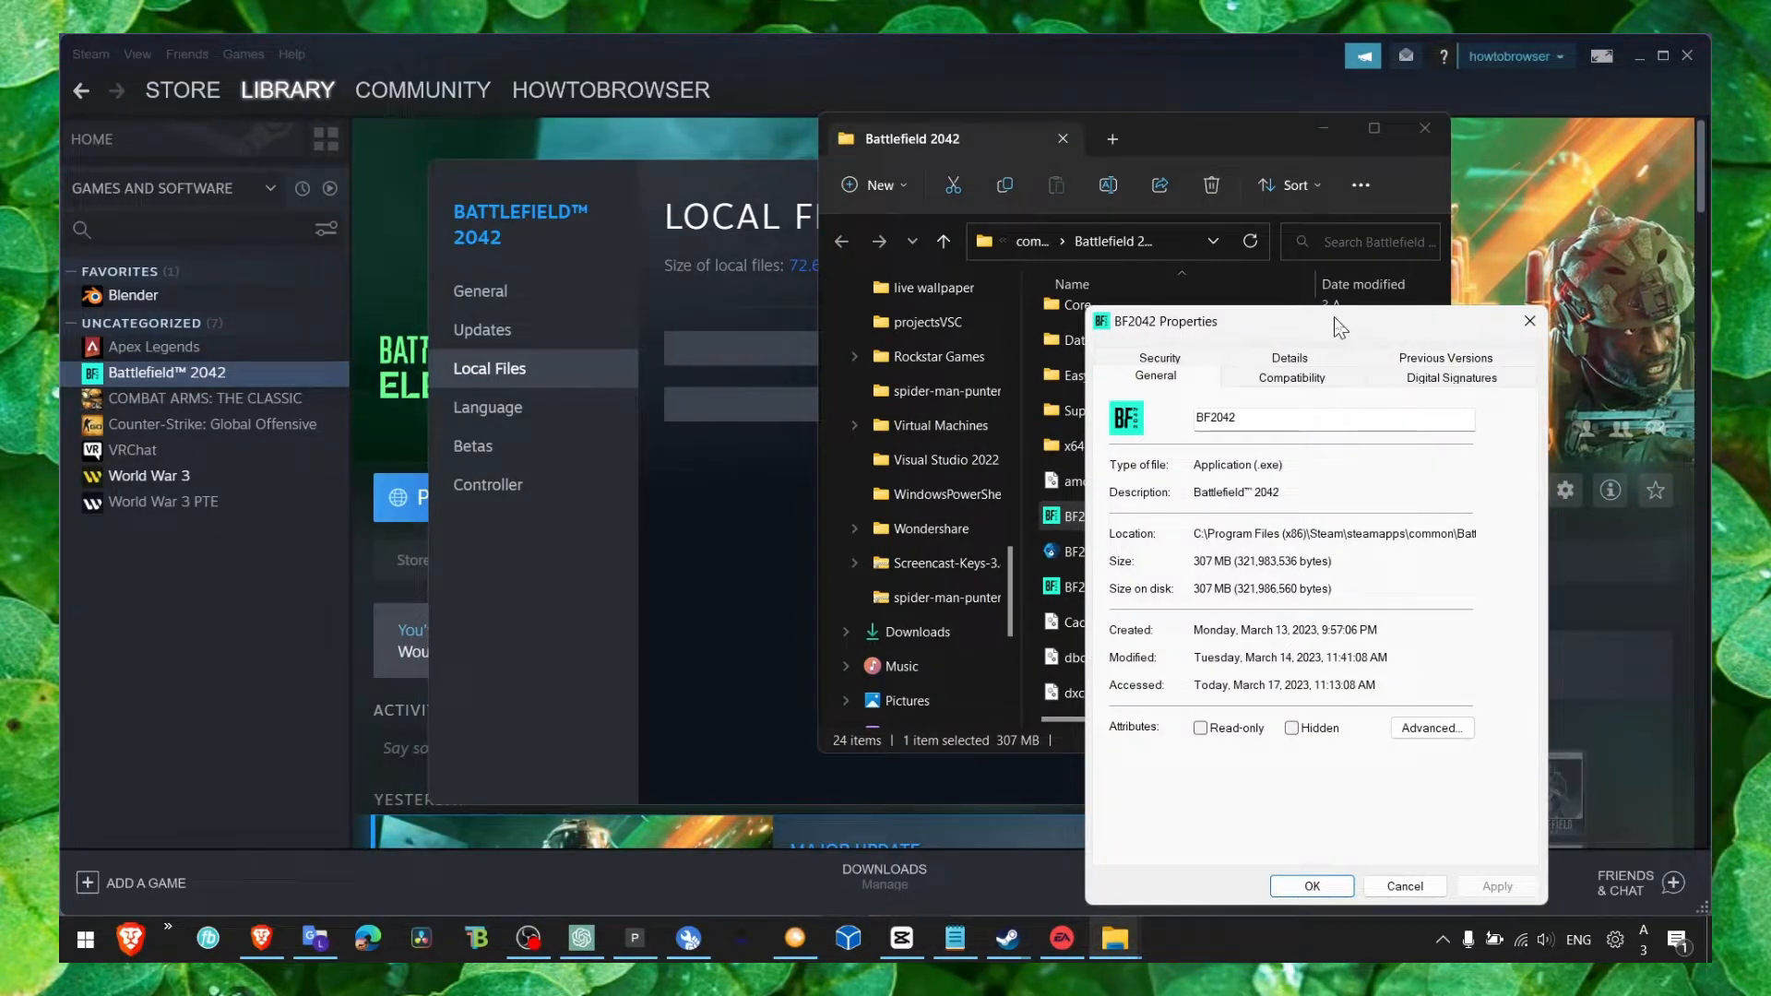
Step: Enable Windows 8 compatibility mode and disable fullscreen optimizations for BF2042.exe, then apply
{"action": "left_click", "coordinate": [1291, 376]}
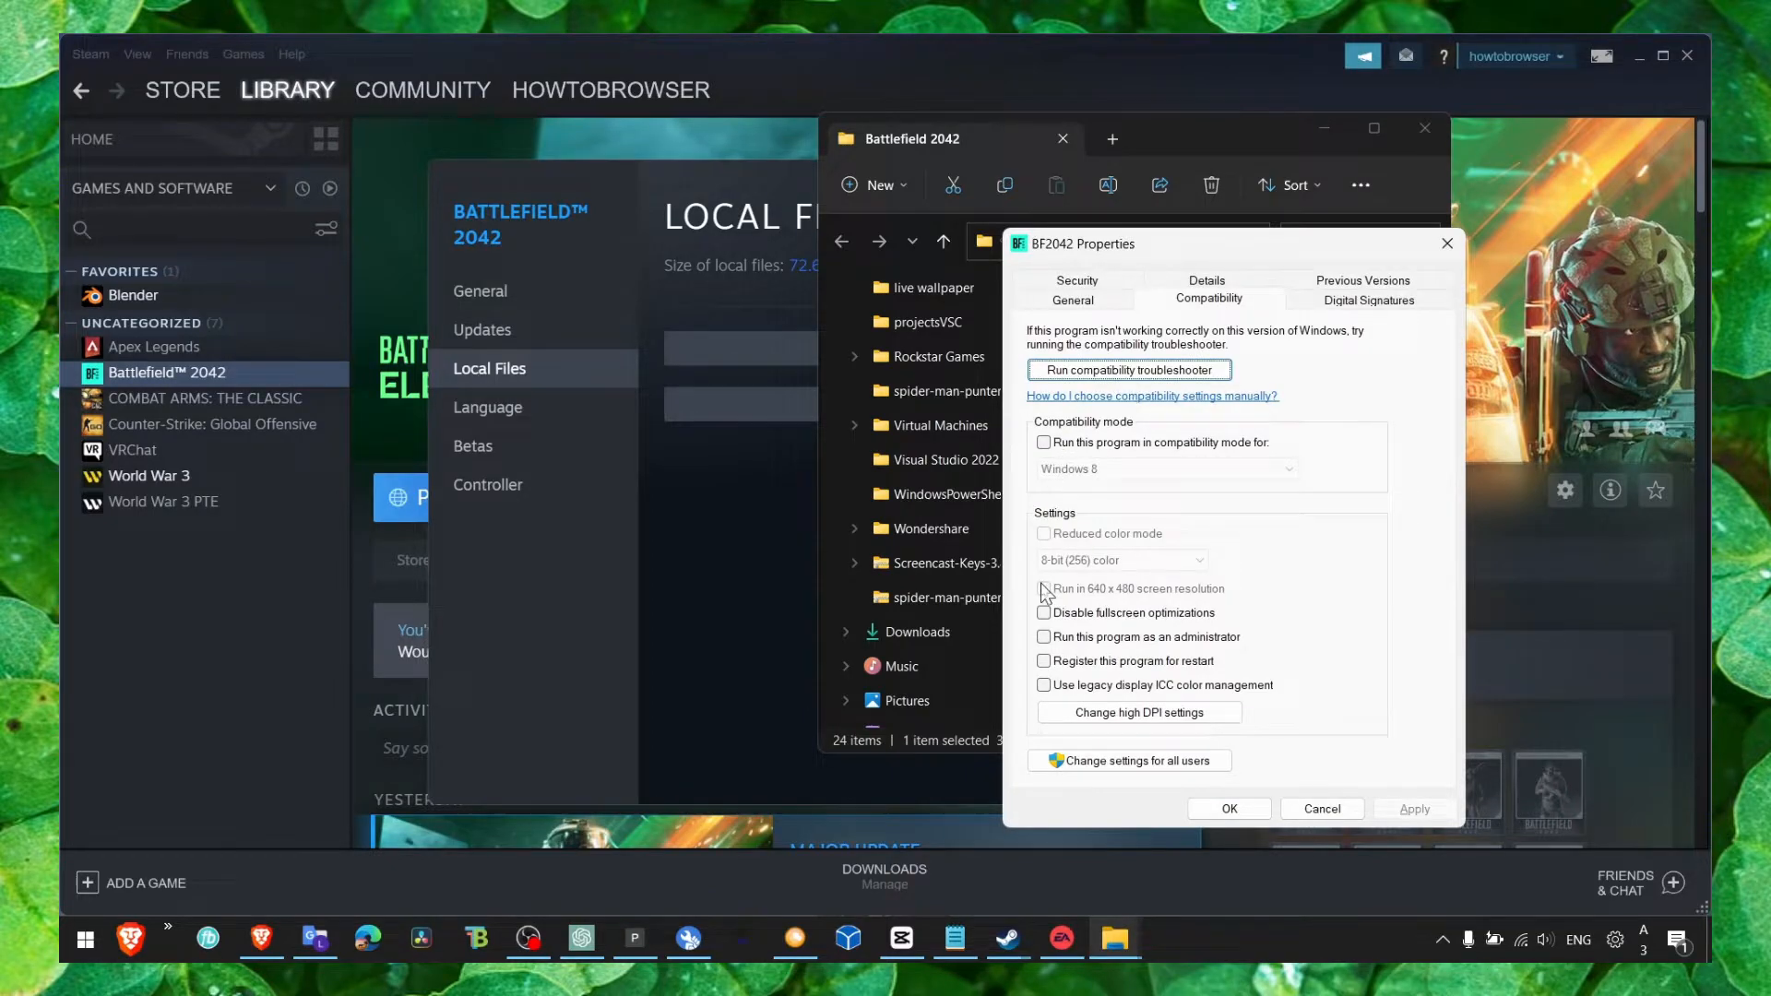
{"action": "left_click", "coordinate": [1042, 613]}
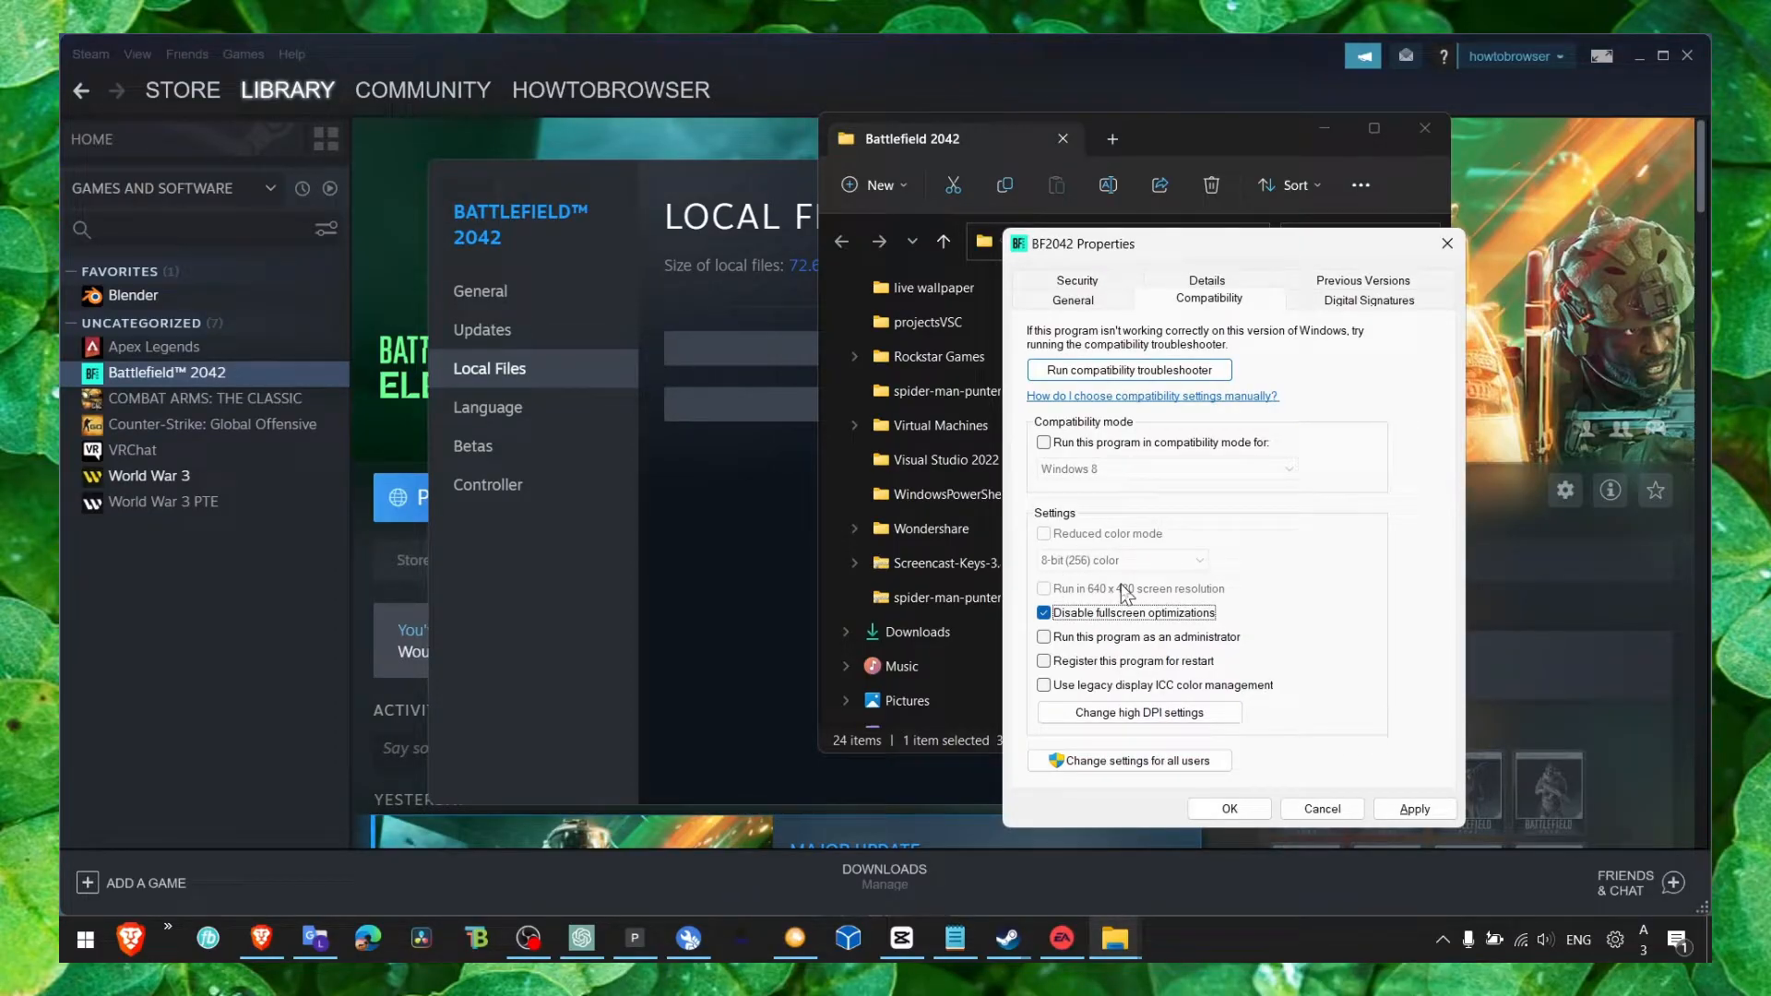
{"action": "left_click", "coordinate": [1044, 441]}
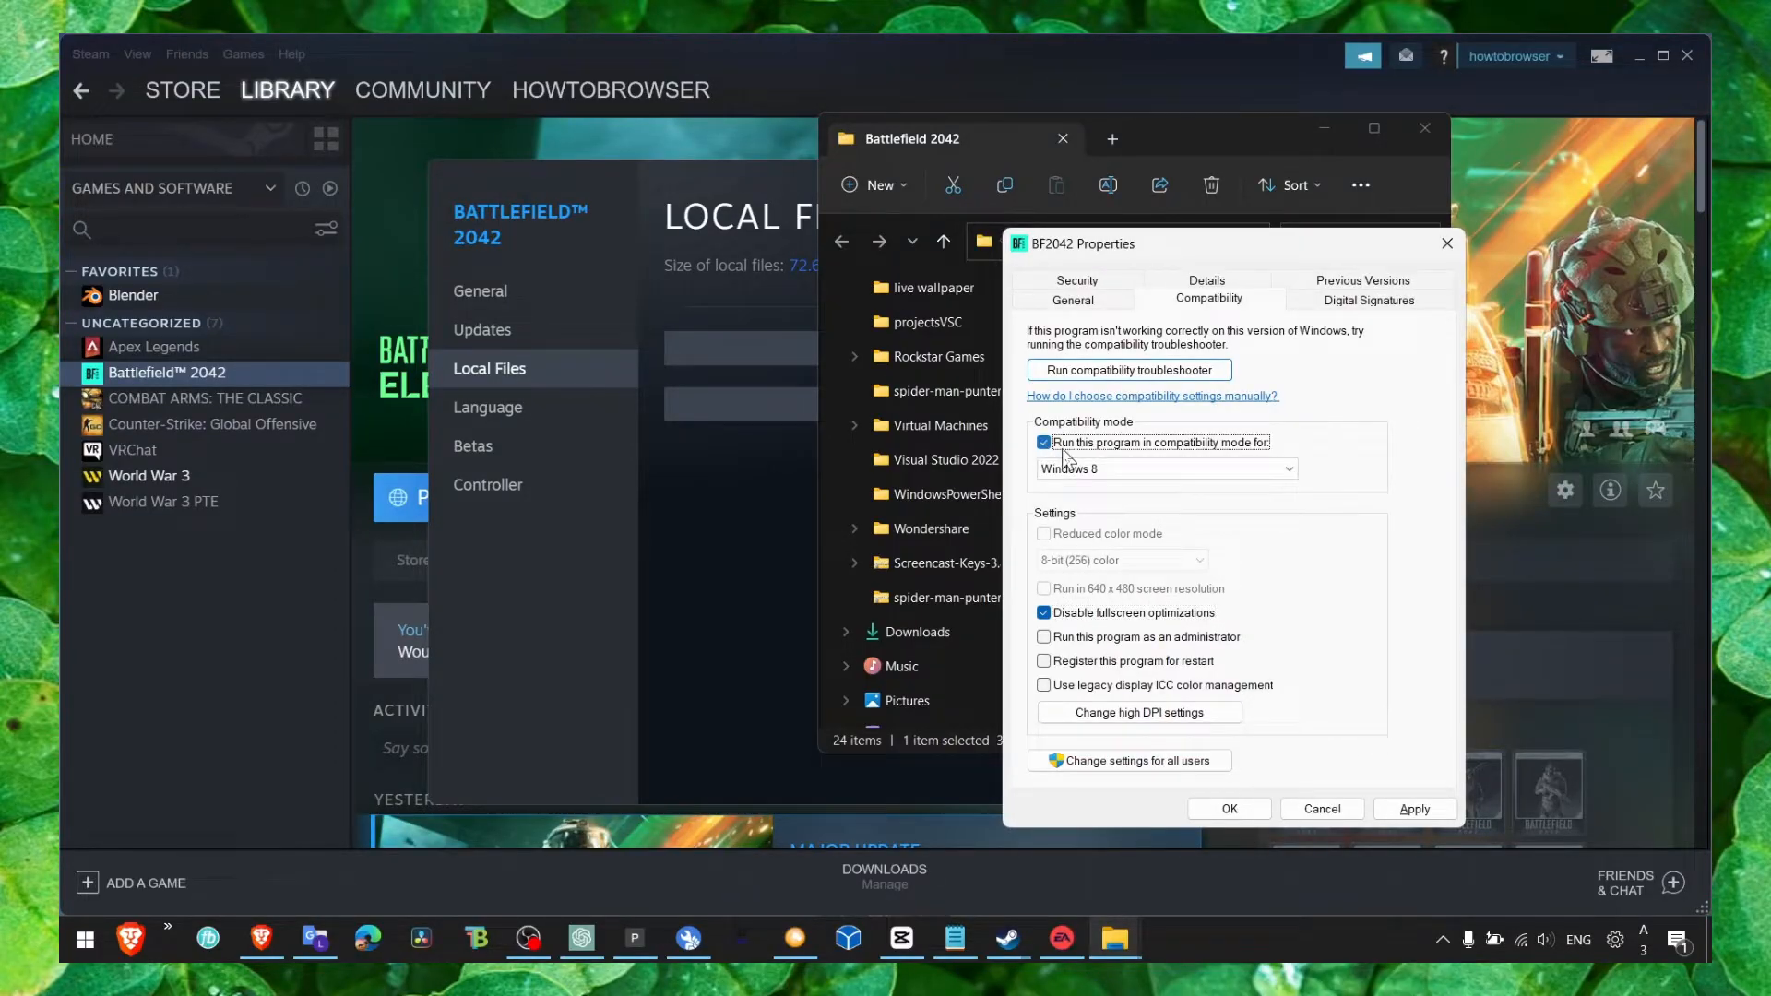
{"action": "left_click", "coordinate": [1044, 637]}
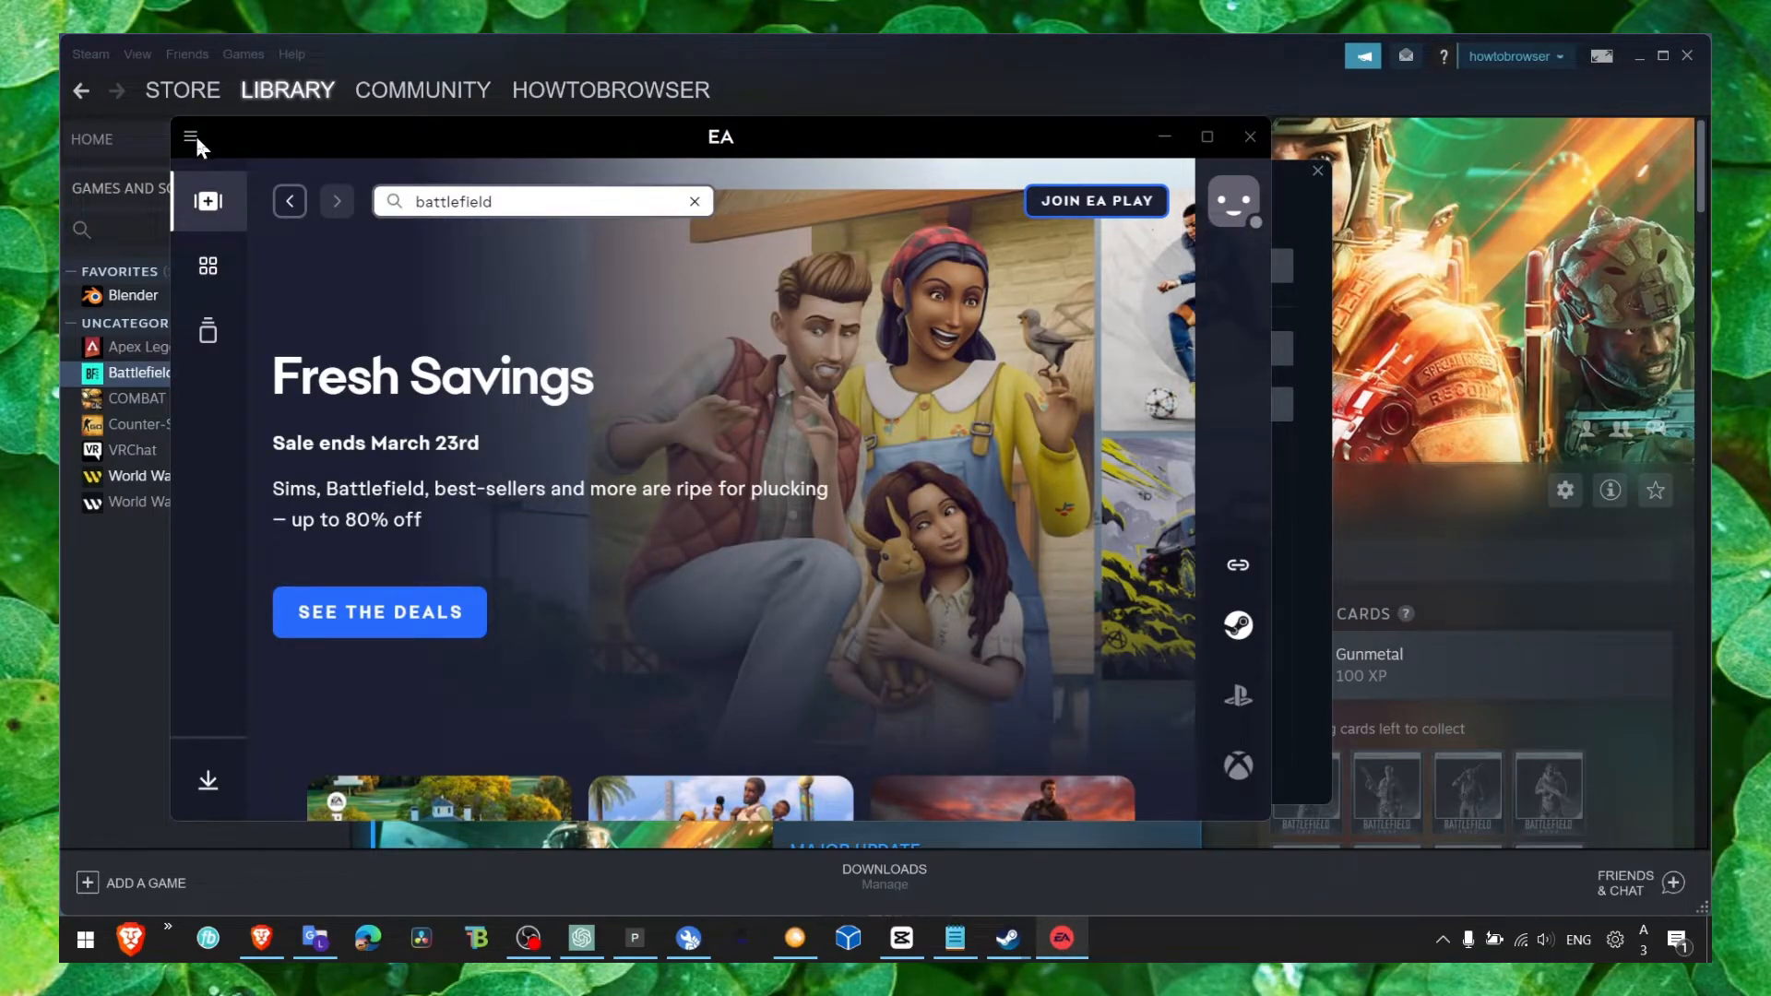
Step: Set aside the EA app menu and close Steam's game Properties window
{"action": "left_click", "coordinate": [190, 136]}
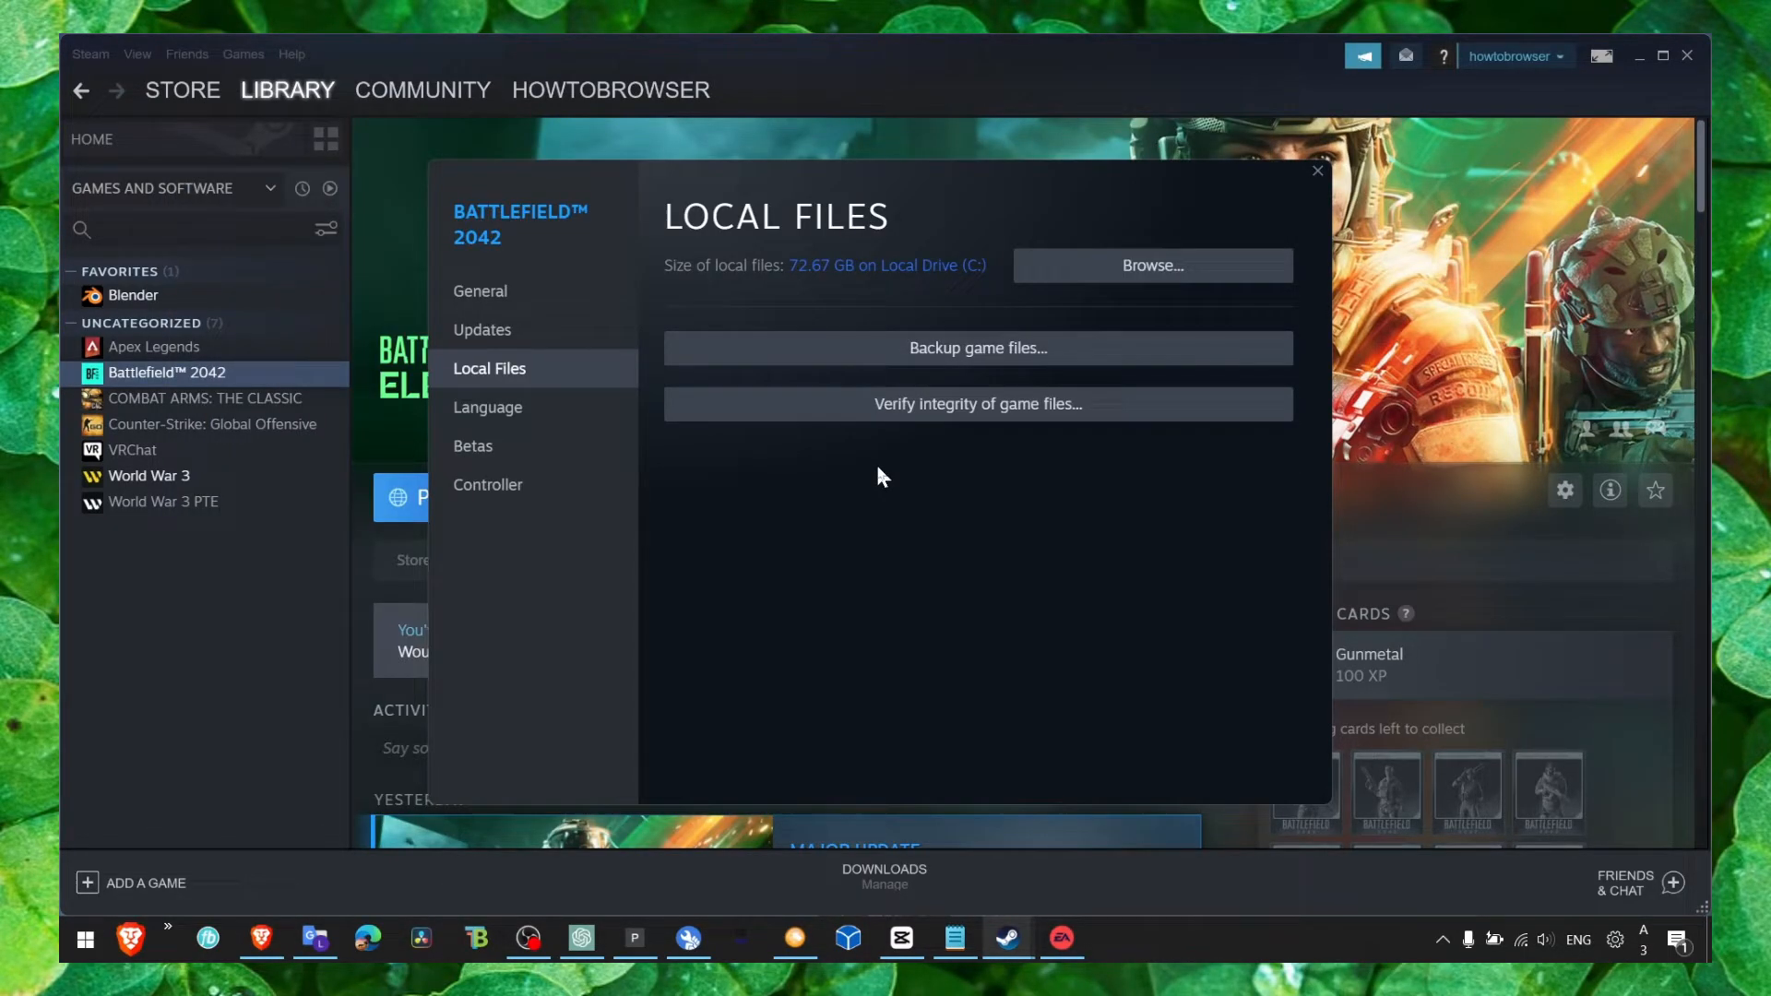
{"action": "mouse_move", "coordinate": [1309, 192]}
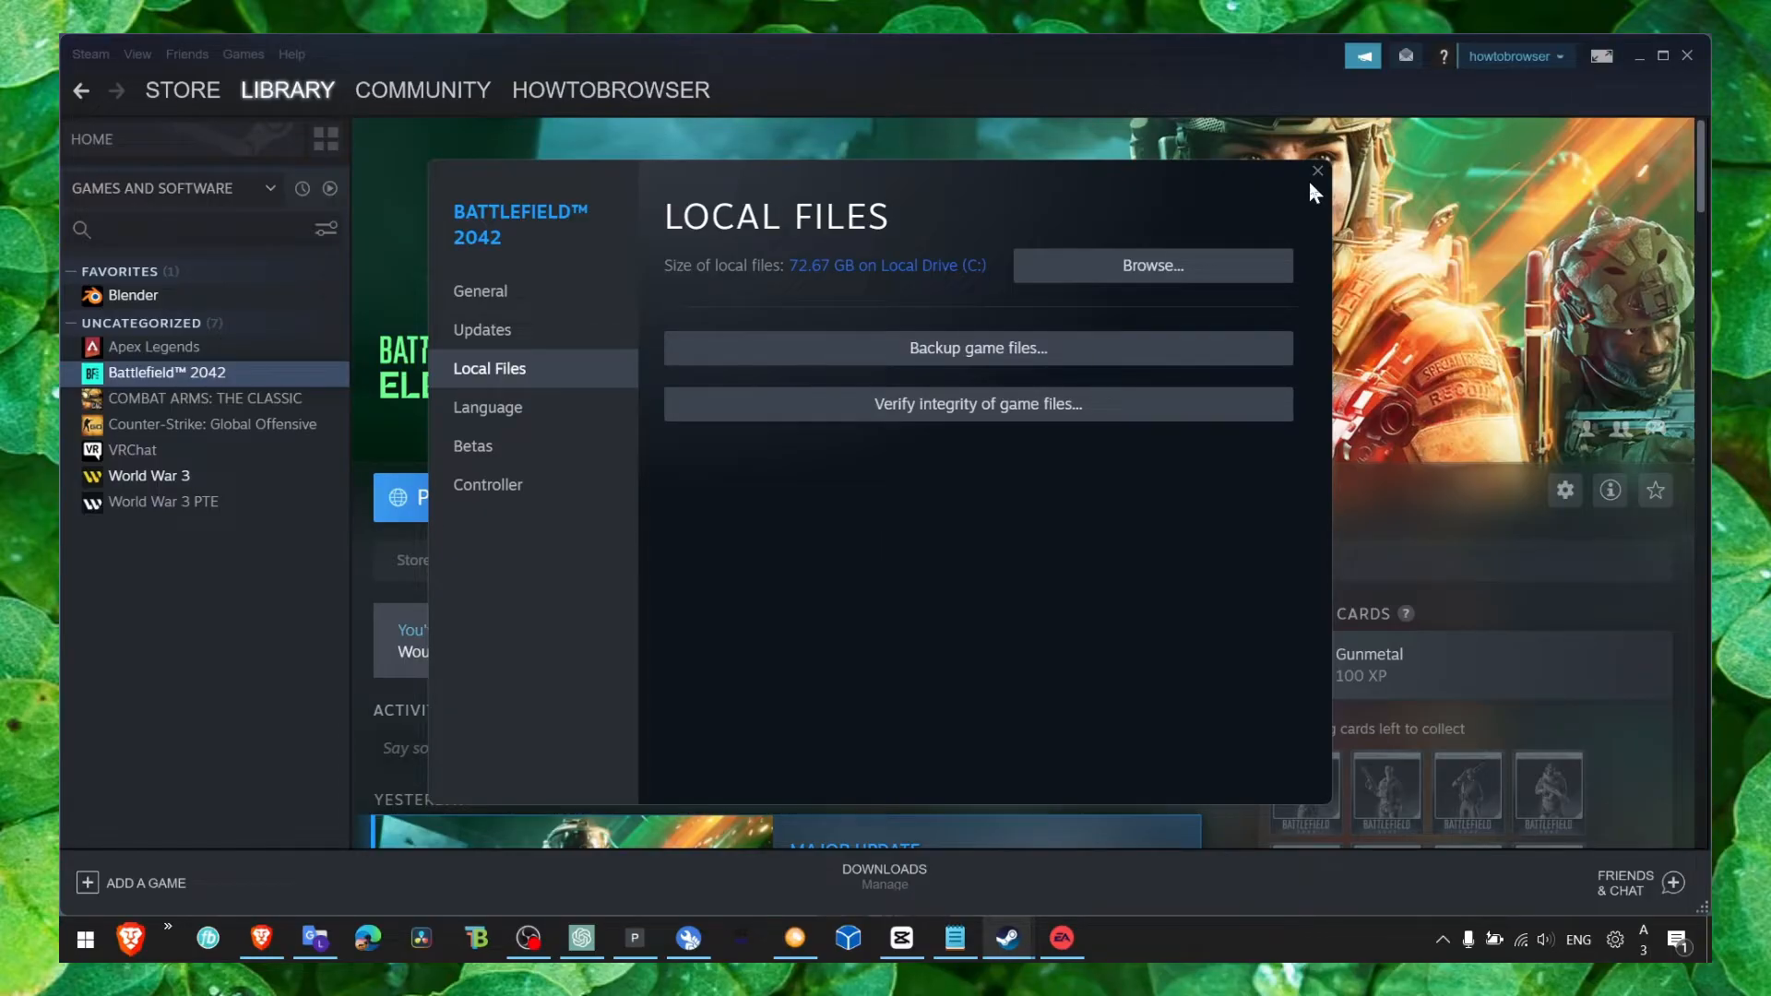
{"action": "left_click", "coordinate": [1315, 169]}
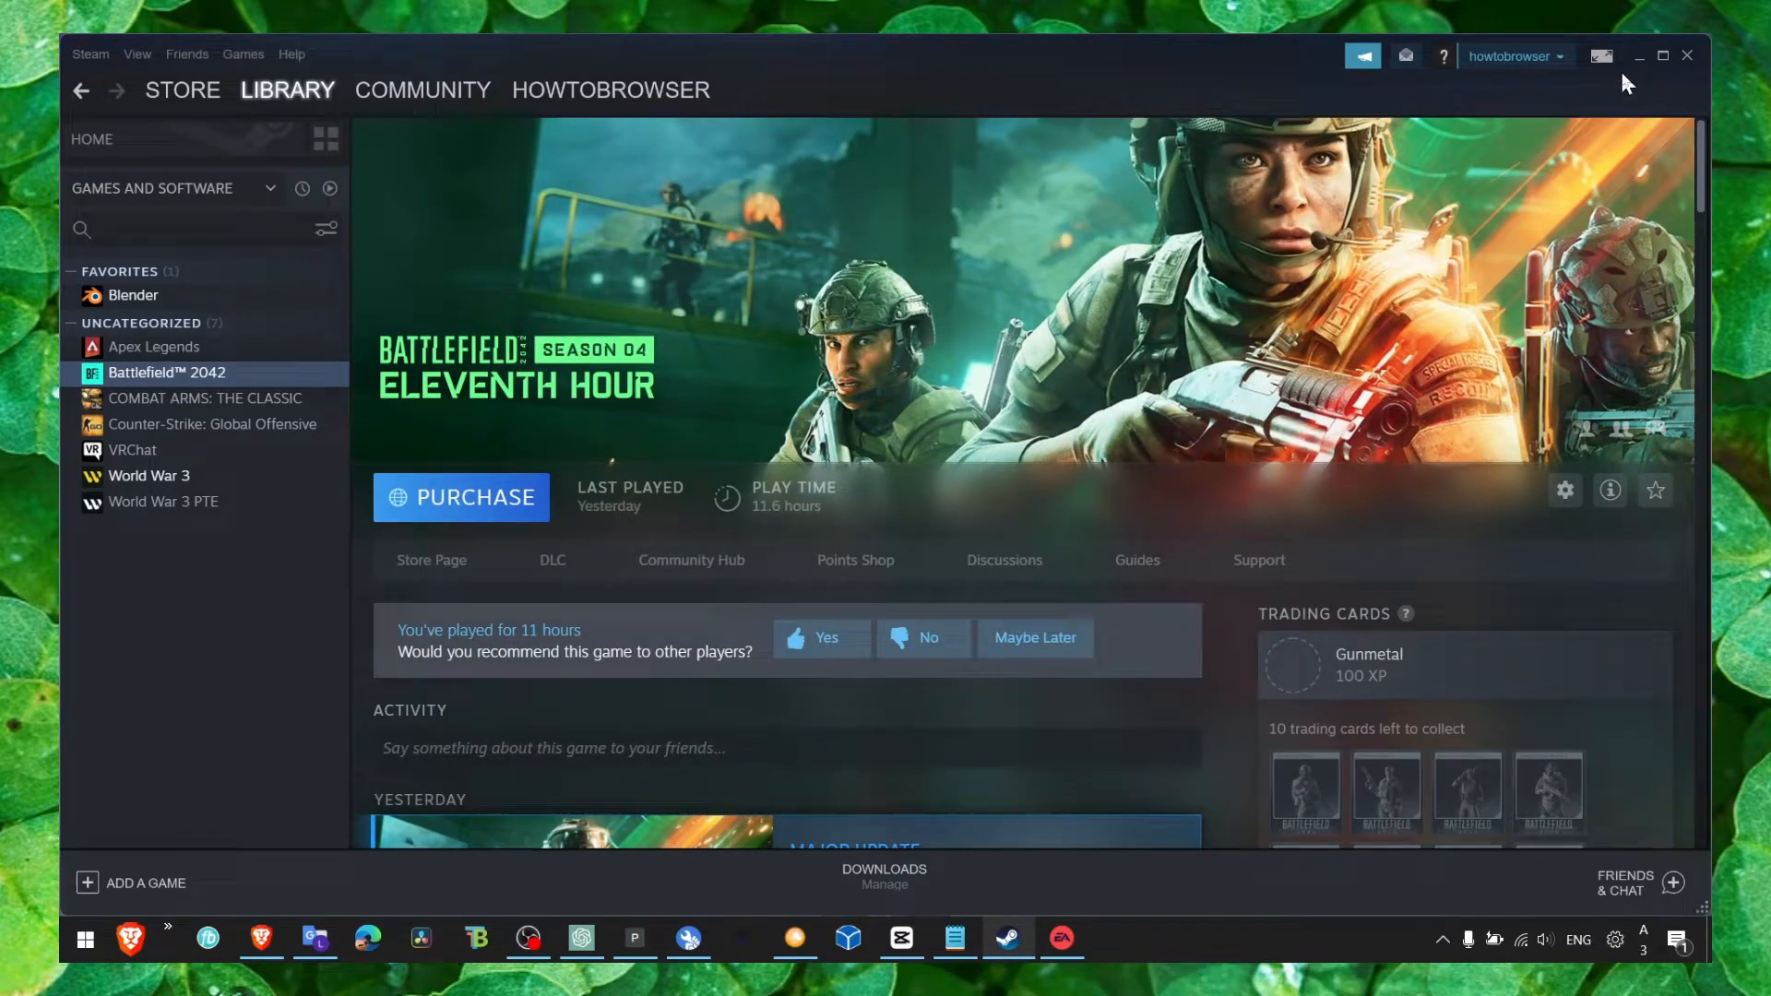
Step: Minimize Steam so the desktop with the game shortcuts shows
{"action": "left_click", "coordinate": [1640, 55]}
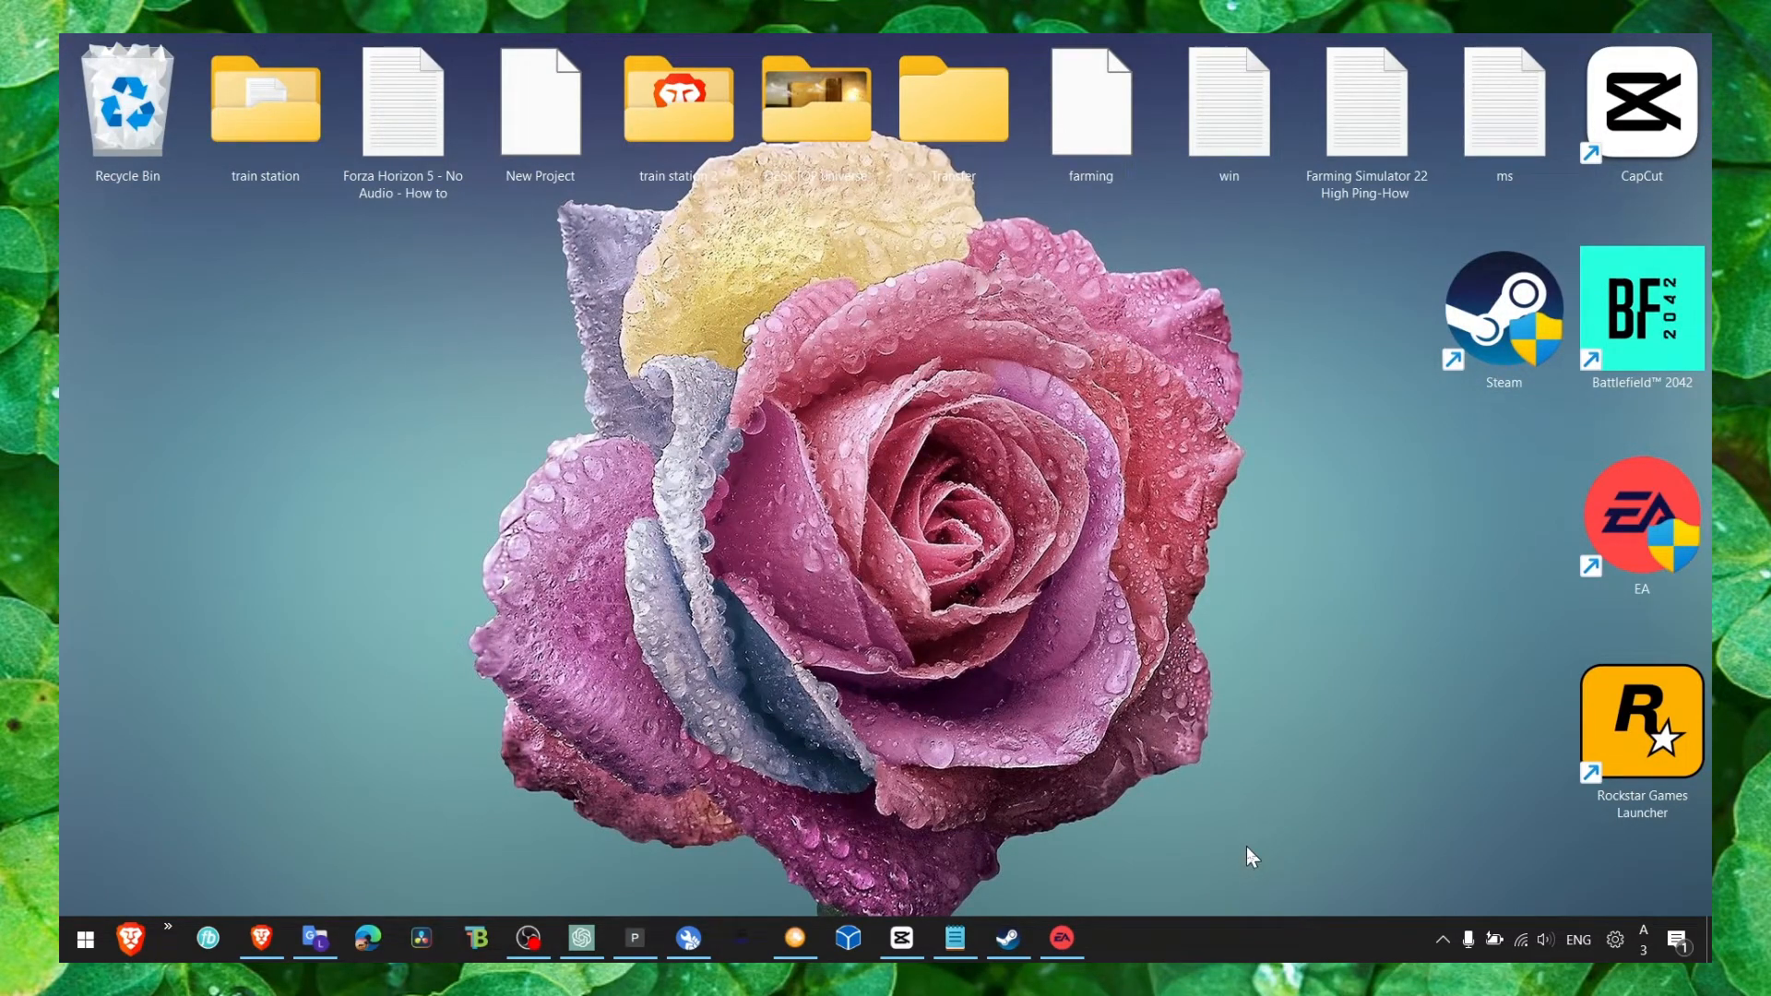
{"action": "mouse_move", "coordinate": [1247, 896]}
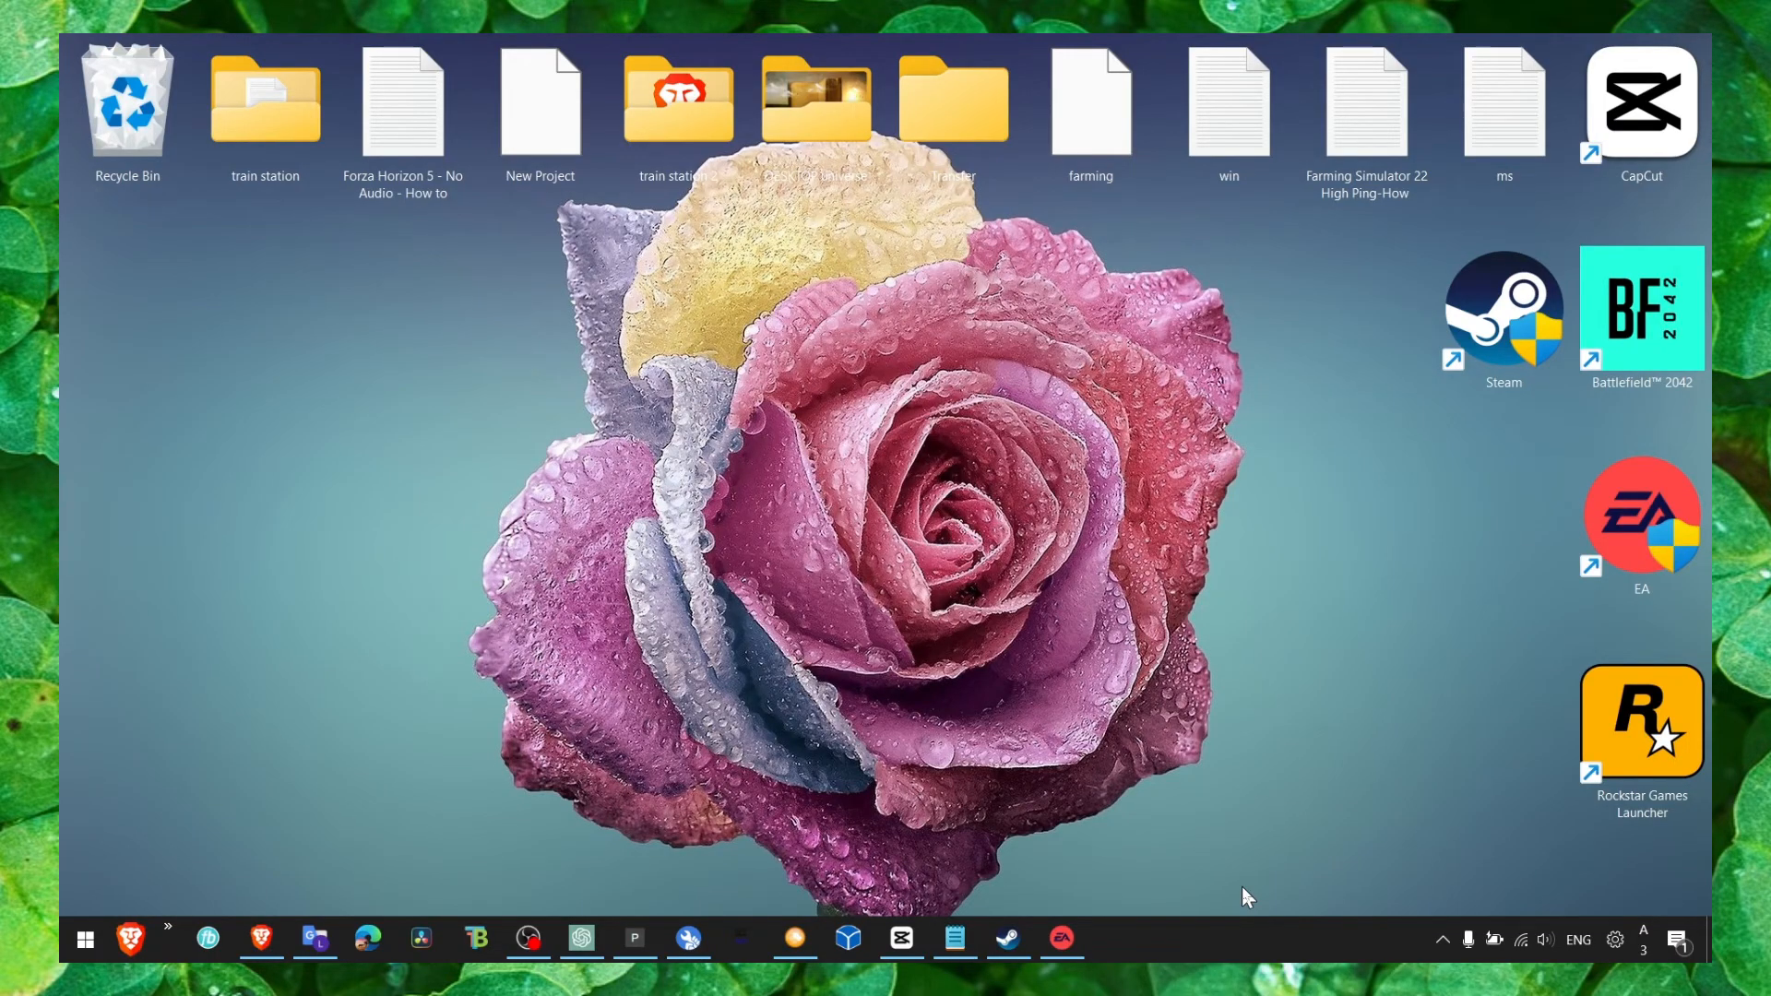
{"action": "mouse_move", "coordinate": [1203, 946]}
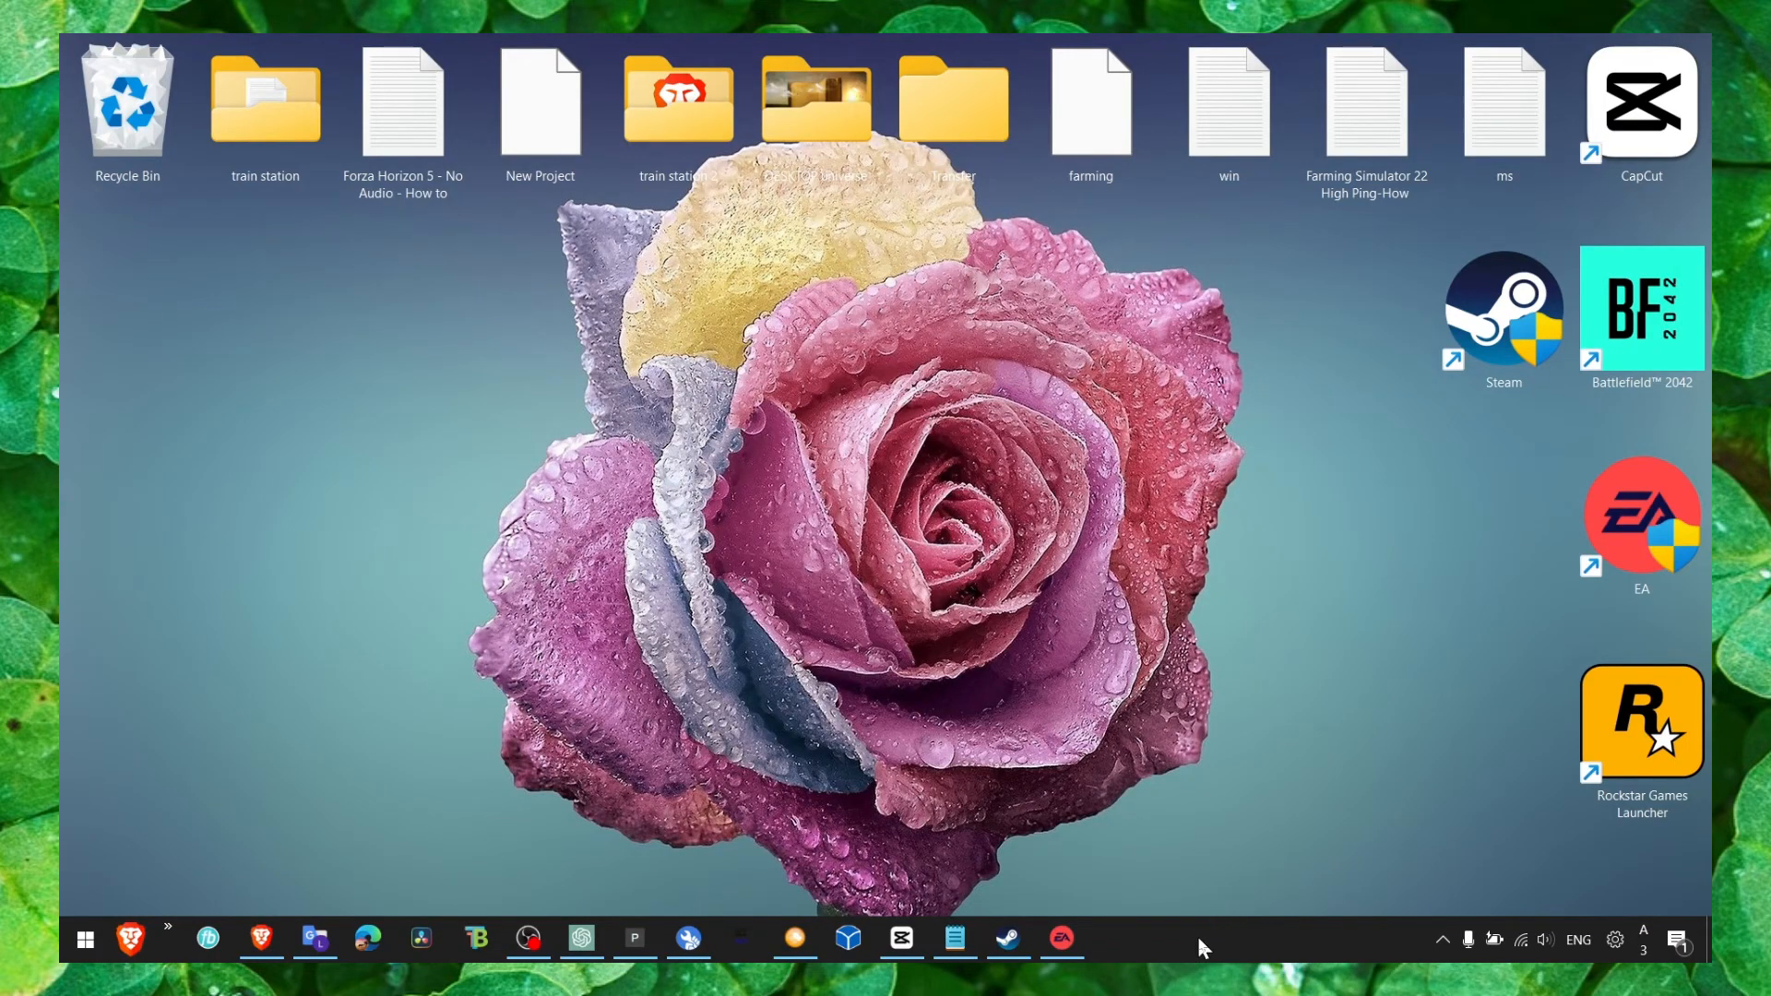